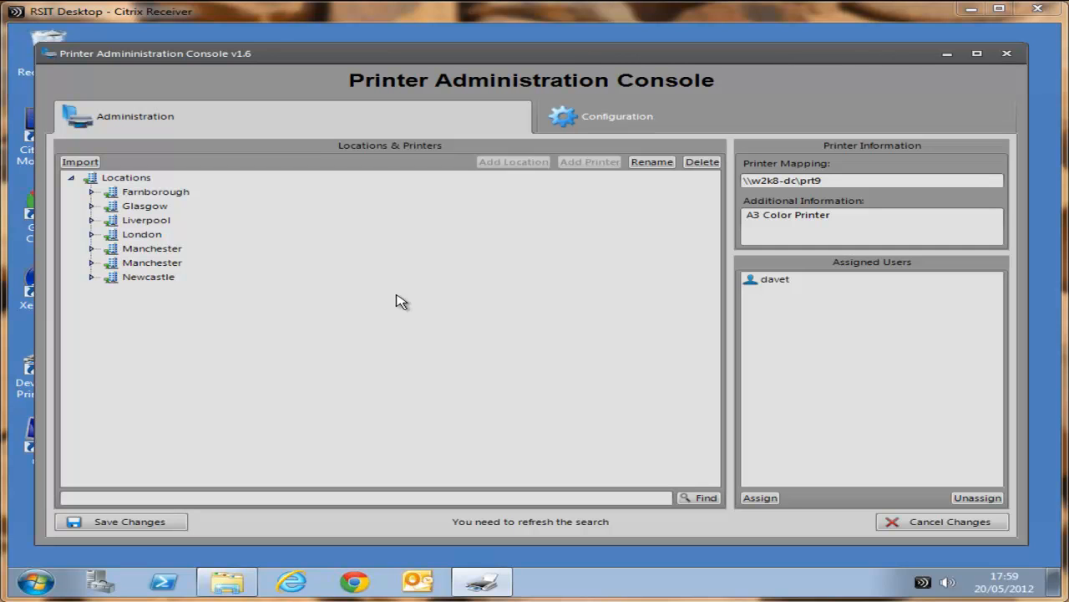
Expand Farnborough's IT Dept and Sales Dept, then show prt1's mapping, description and assigned user
click(155, 191)
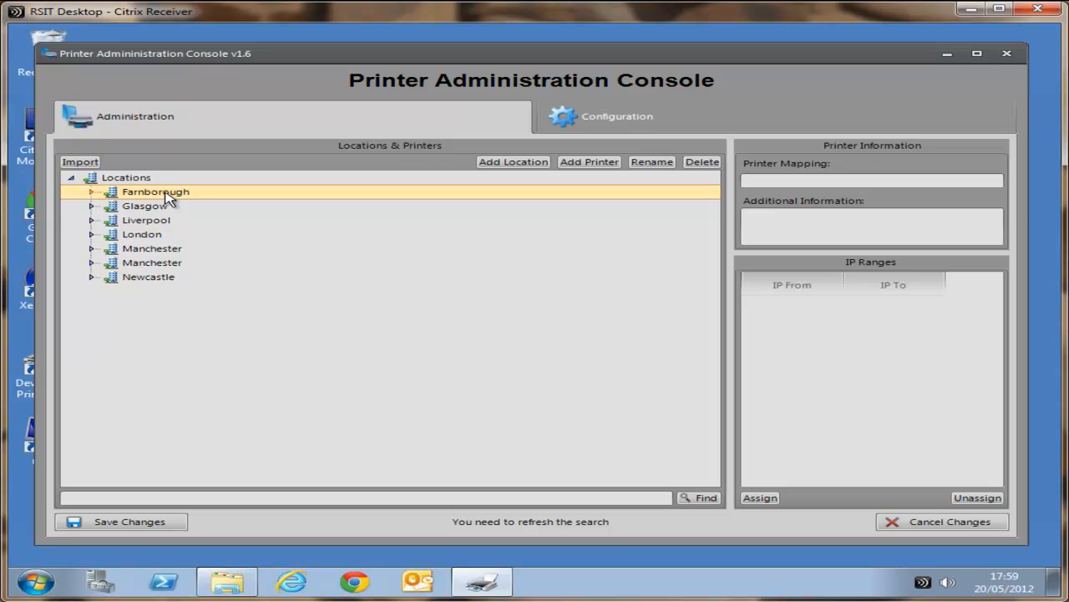
mouse_move(94, 199)
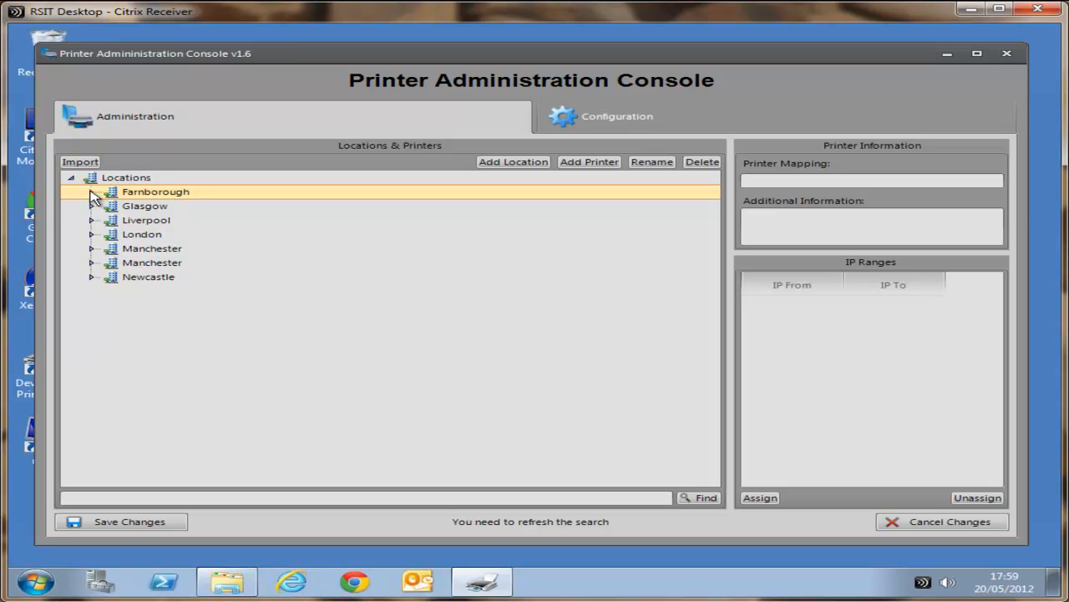
click(91, 192)
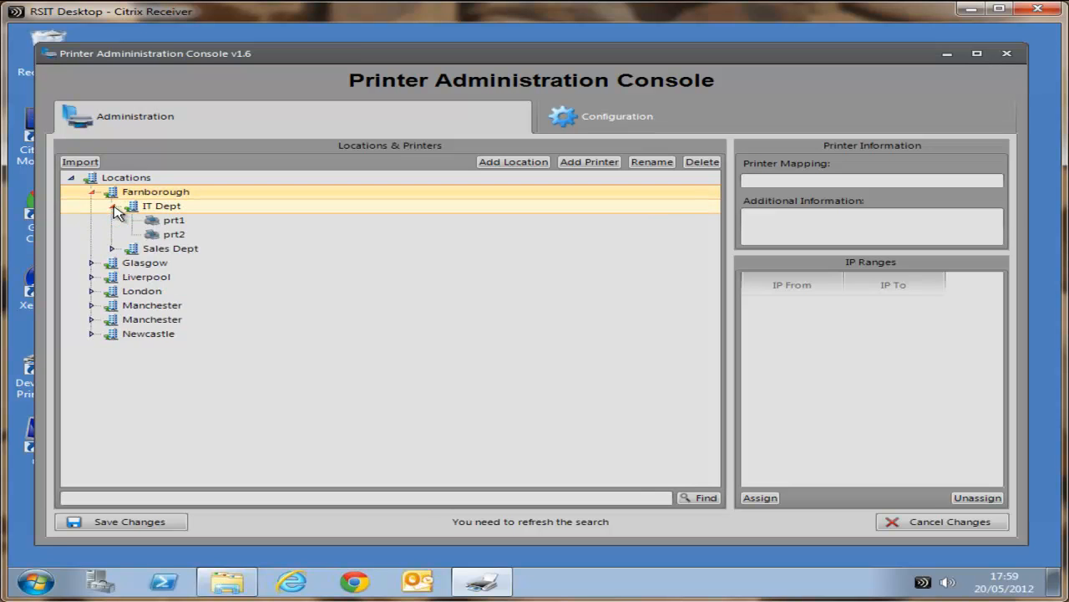
click(170, 248)
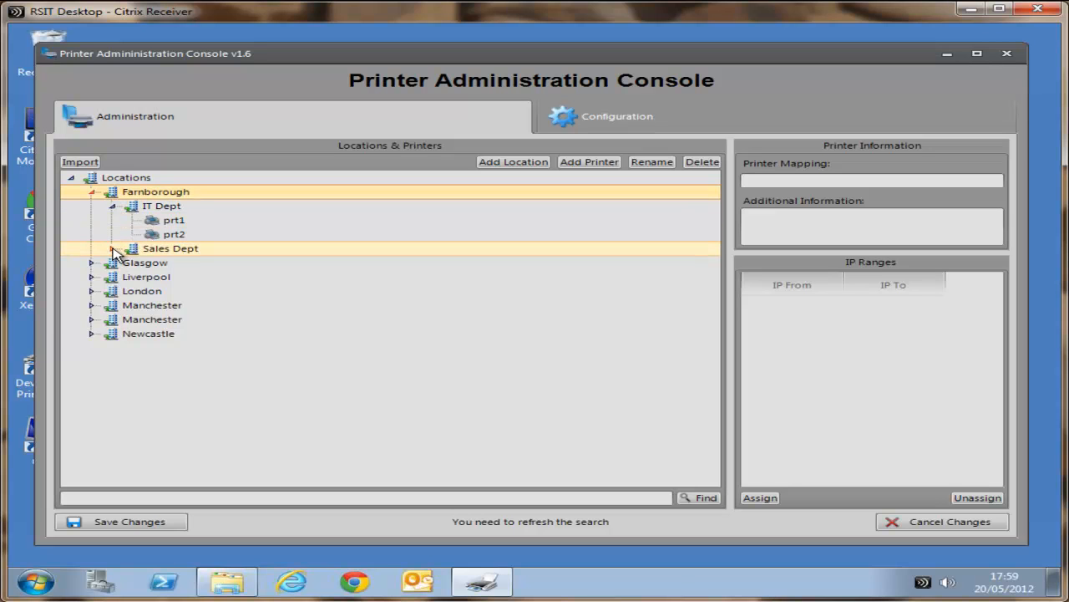
click(114, 248)
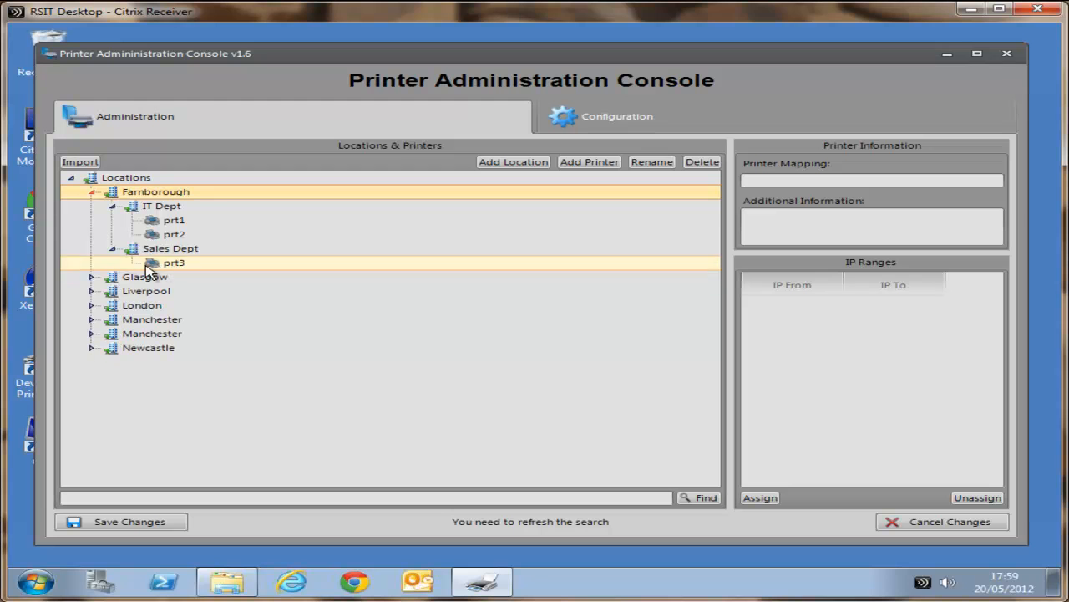
click(123, 205)
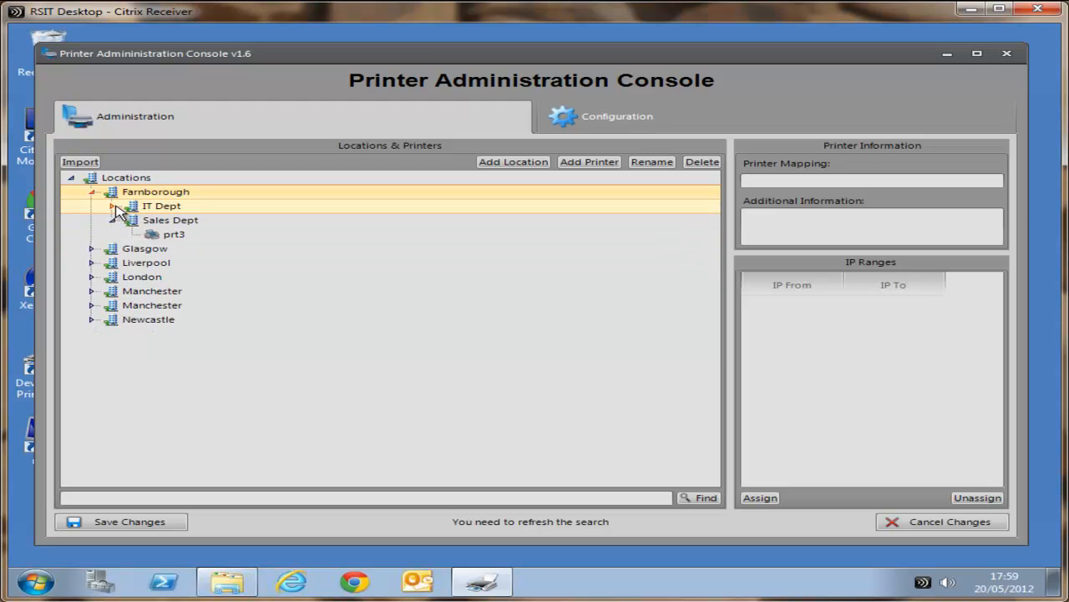
click(115, 205)
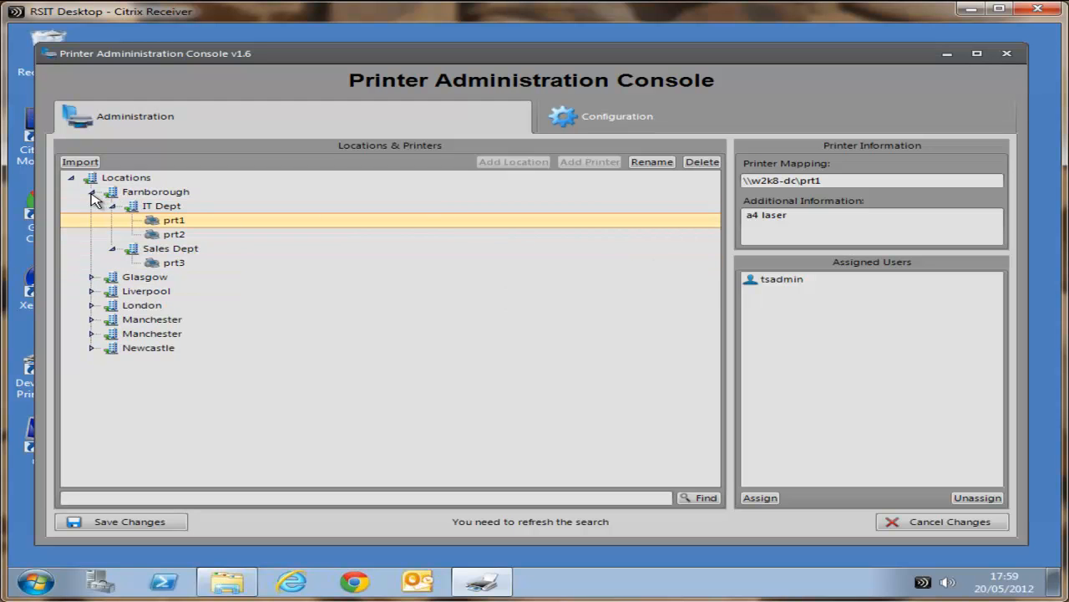
Add location Bristol with sub-locations 'Dev & research' and 'Sales Dept'
click(125, 177)
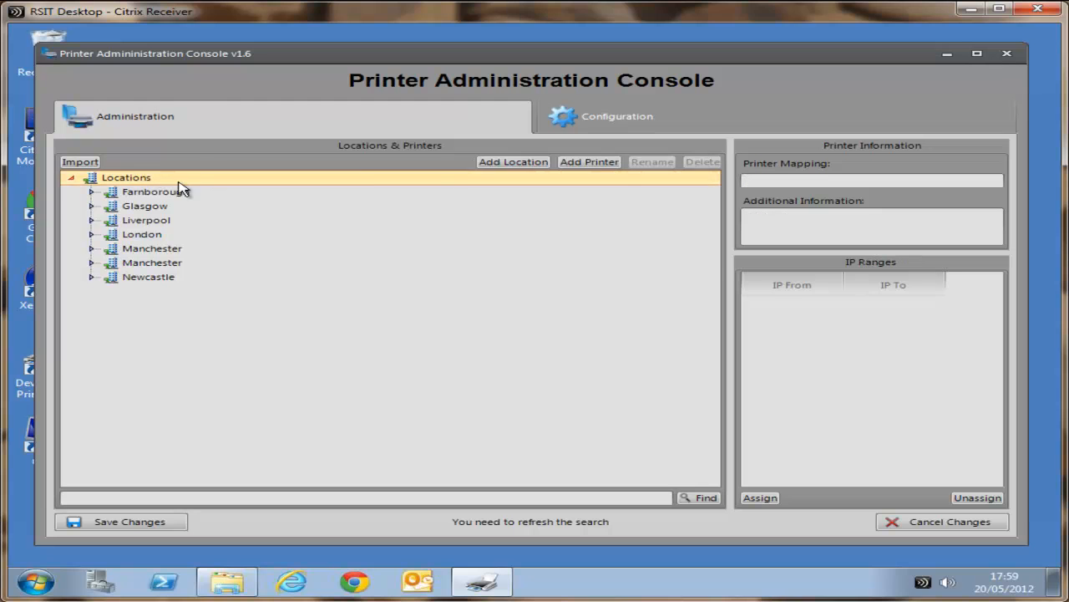
click(513, 161)
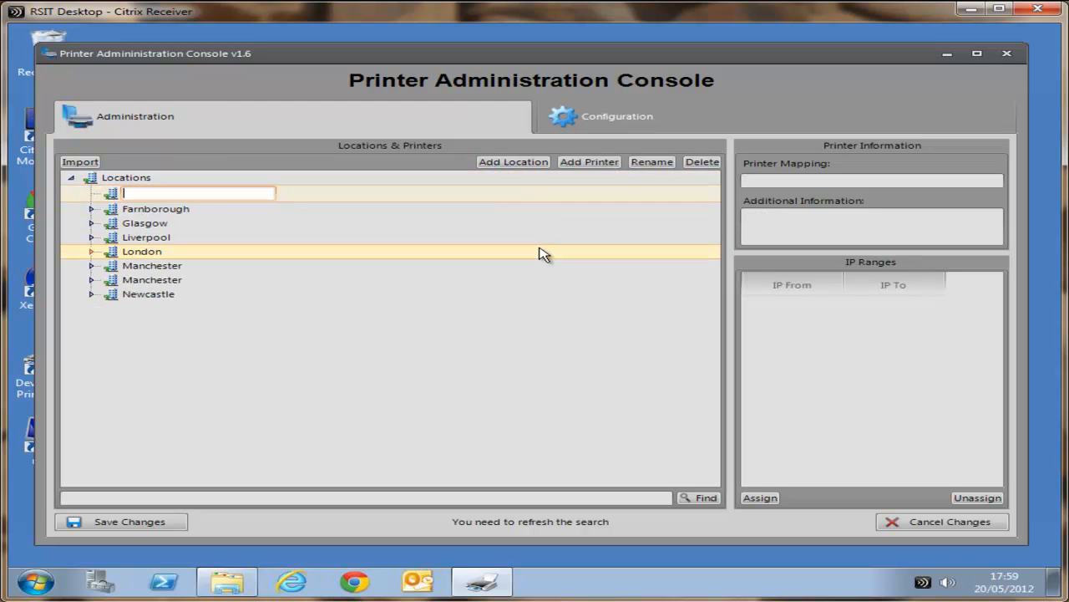
text(Bristol)
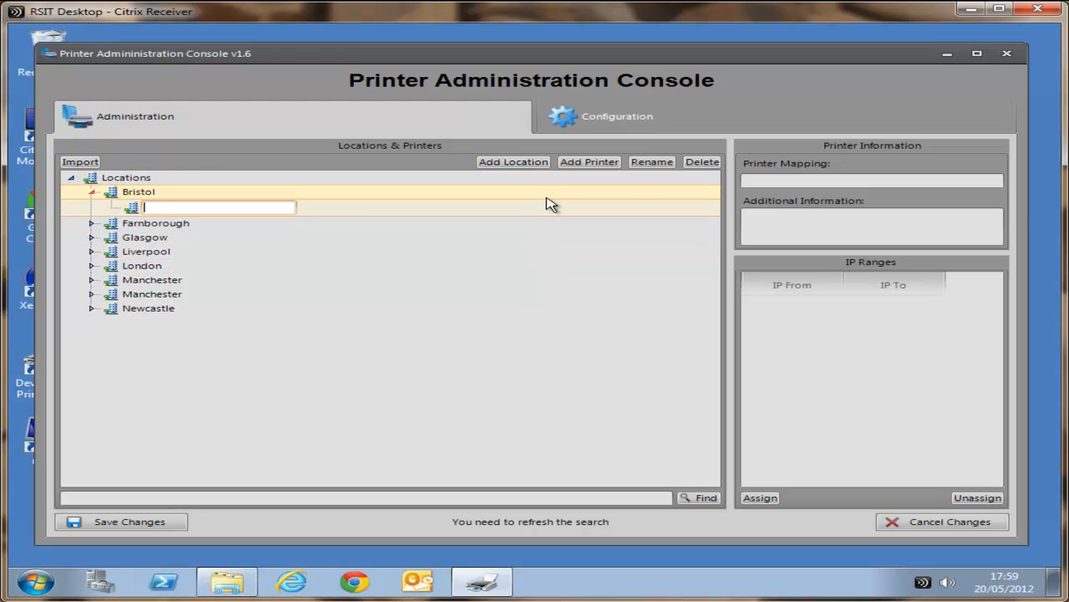
text(Dev & research)
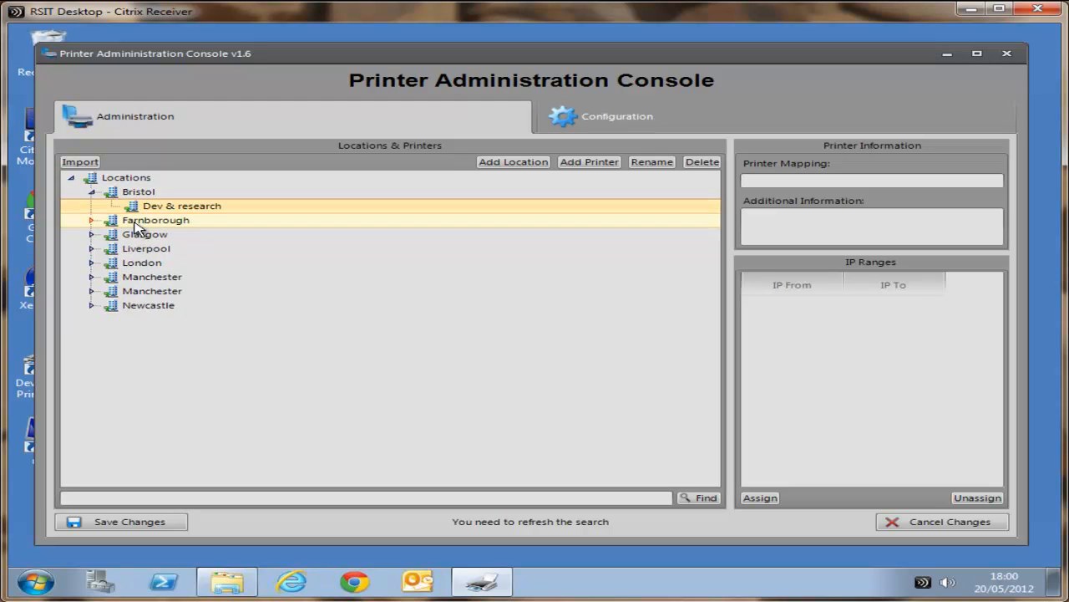
click(513, 161)
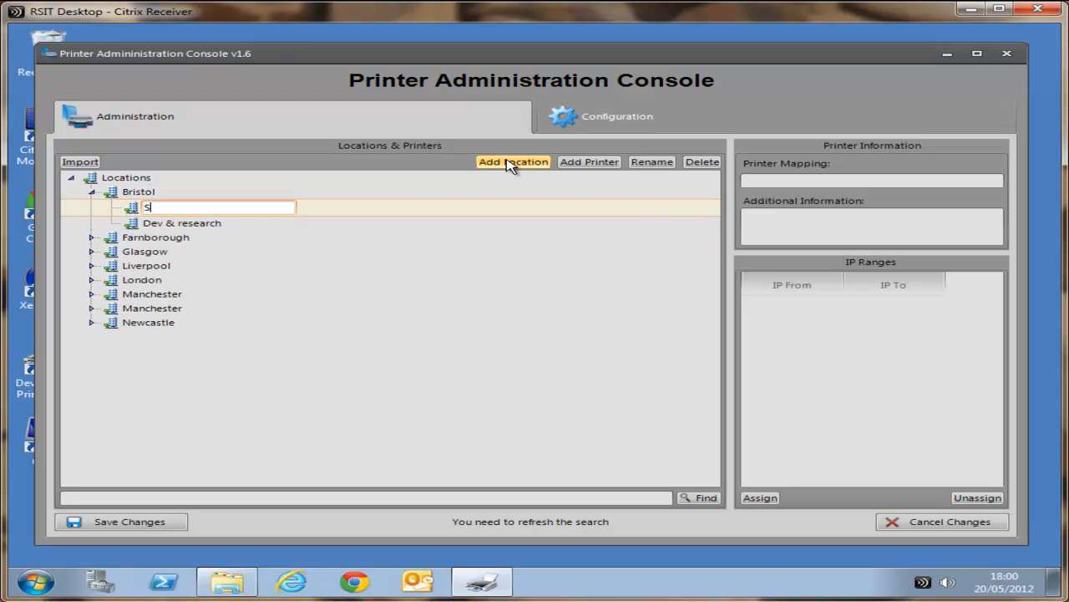
text(ales Dept)
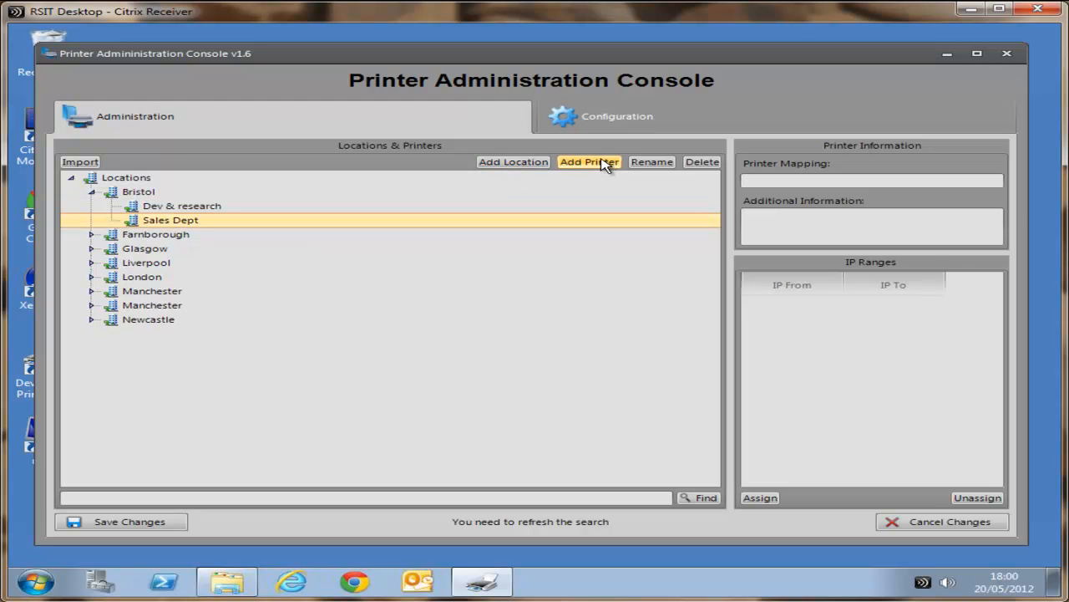
Add printer prt87 to Sales Dept, mapped to \\w2k8-dc\prt87, described as 'a4 color printer'
click(589, 161)
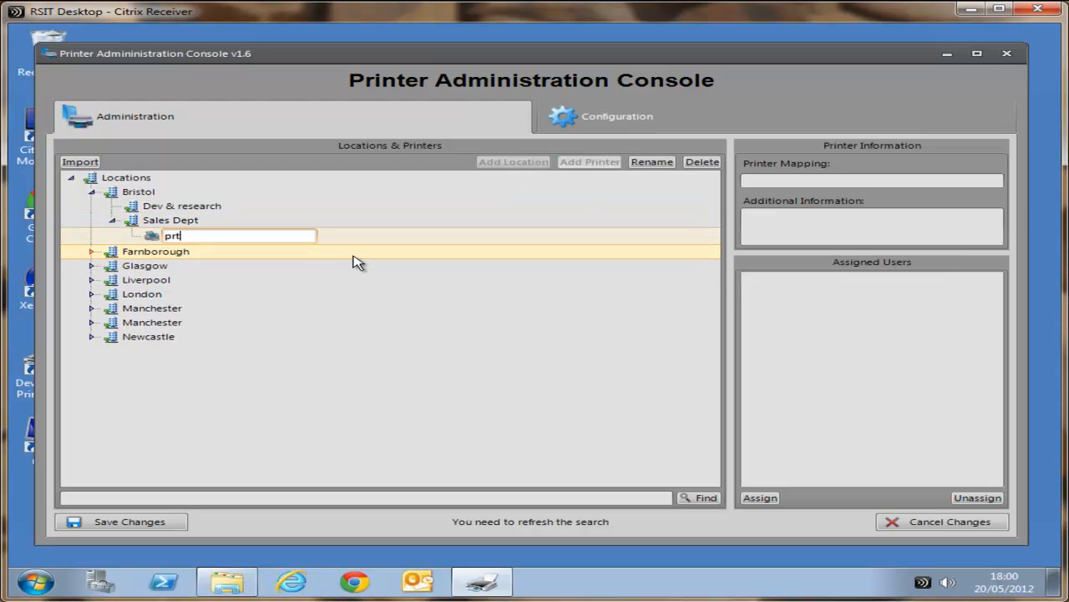
text(87)
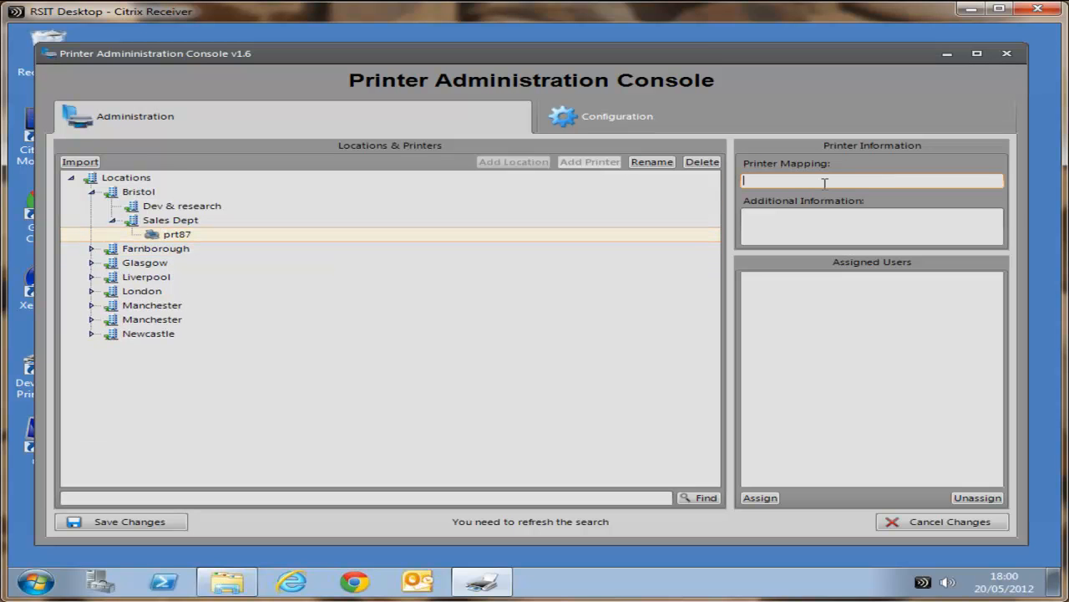
text(\)
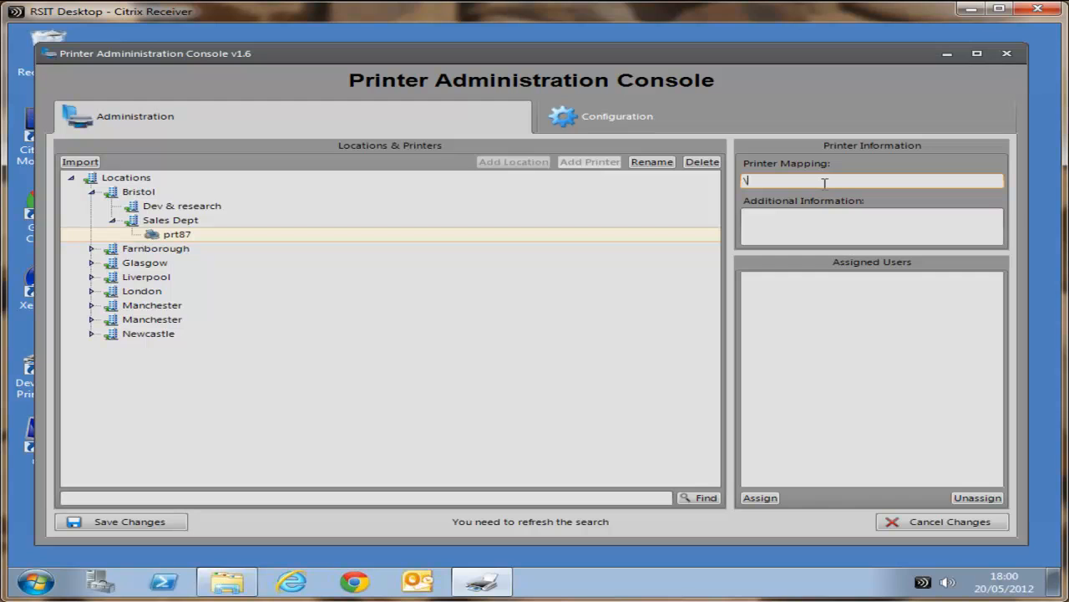
text(\w2k8-dc\prt3)
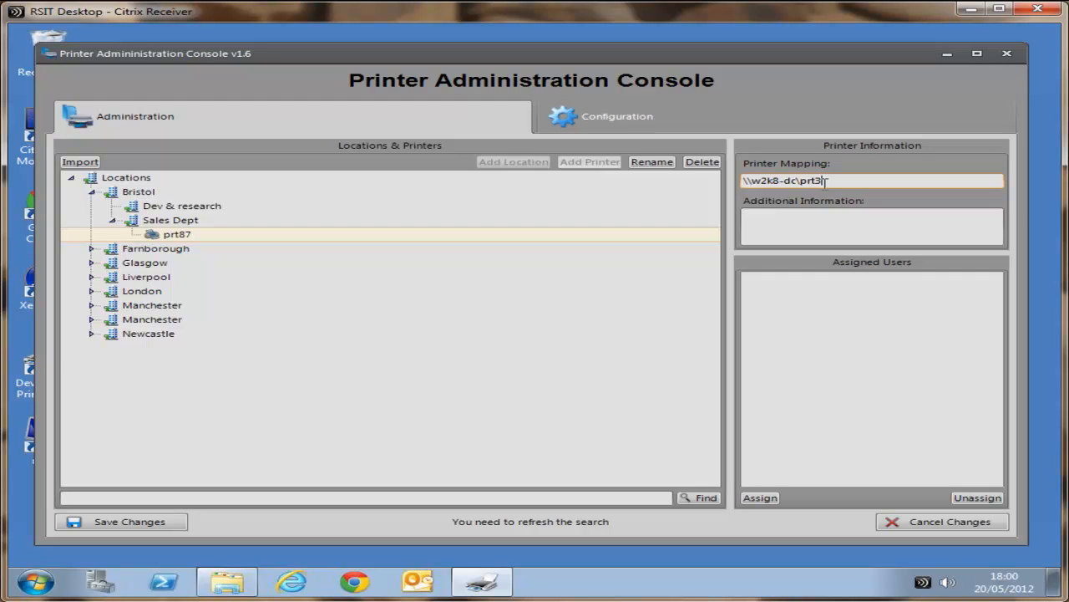
key(BackSpace)
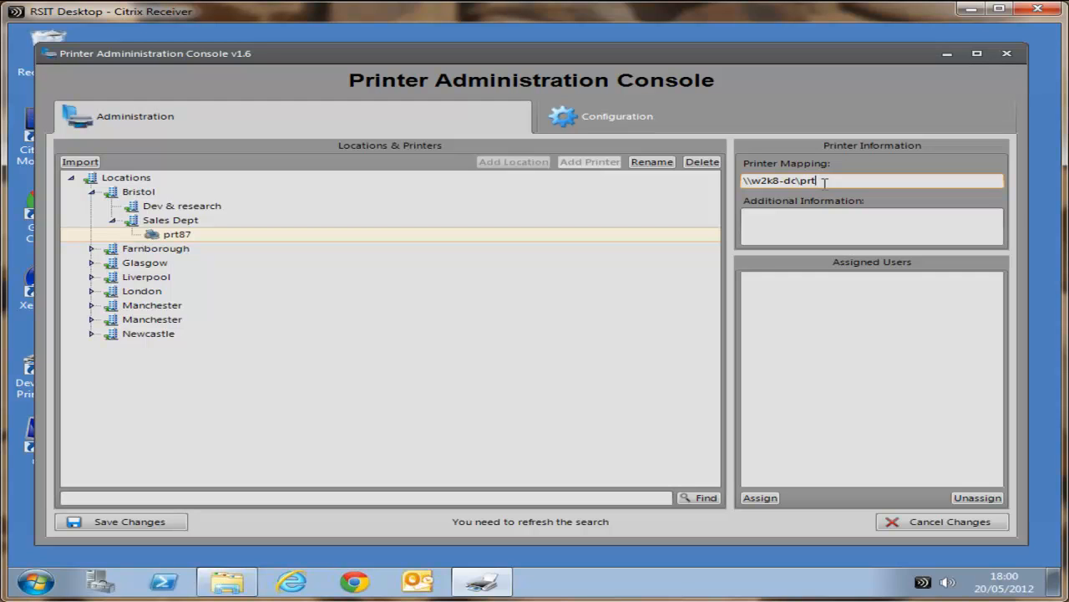
text(87)
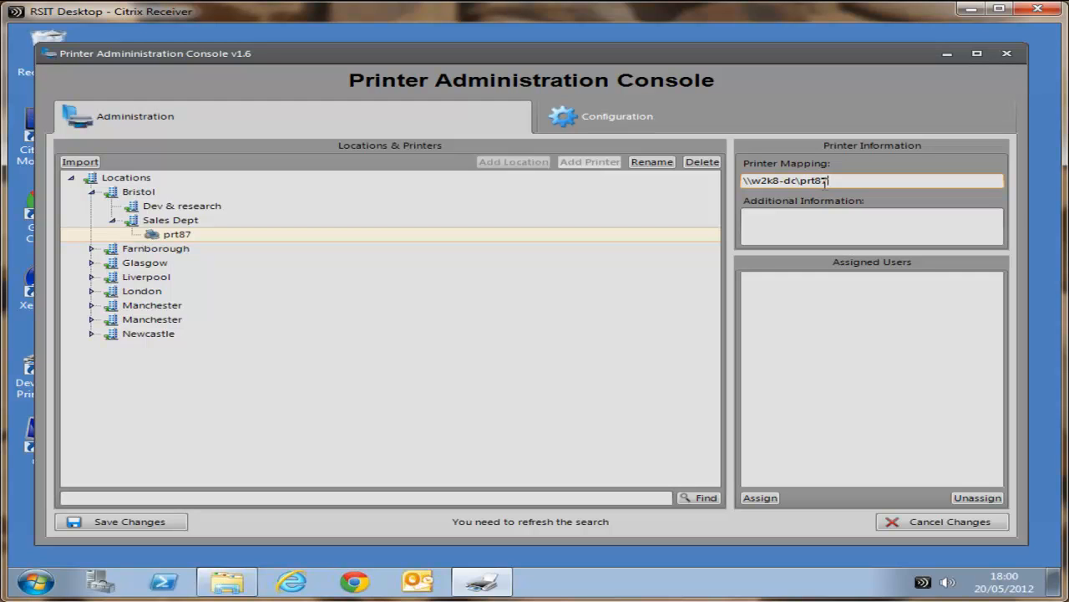
click(872, 228)
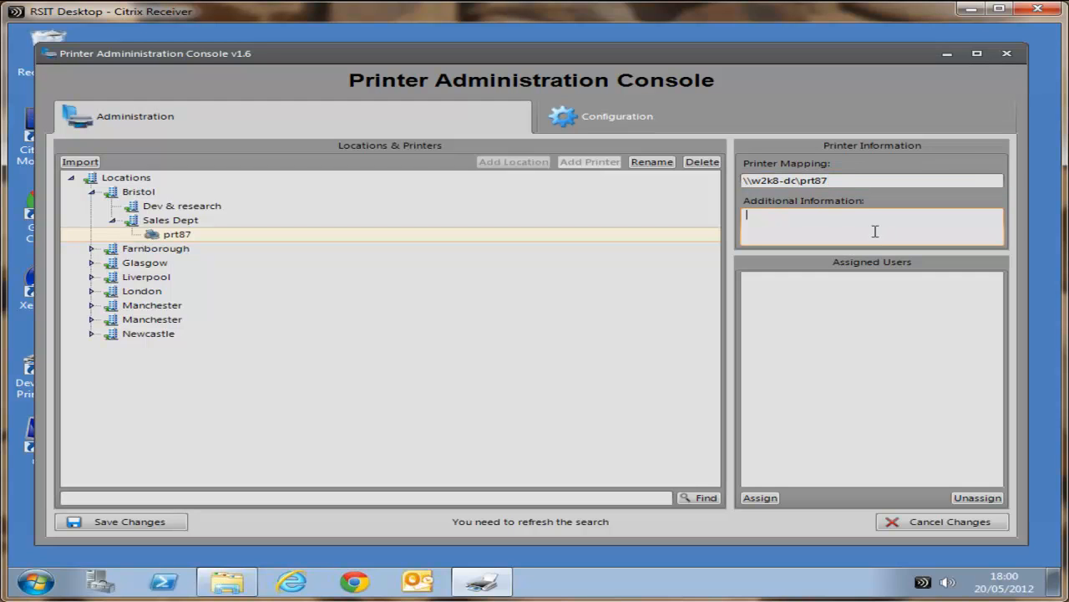
text(a4 color)
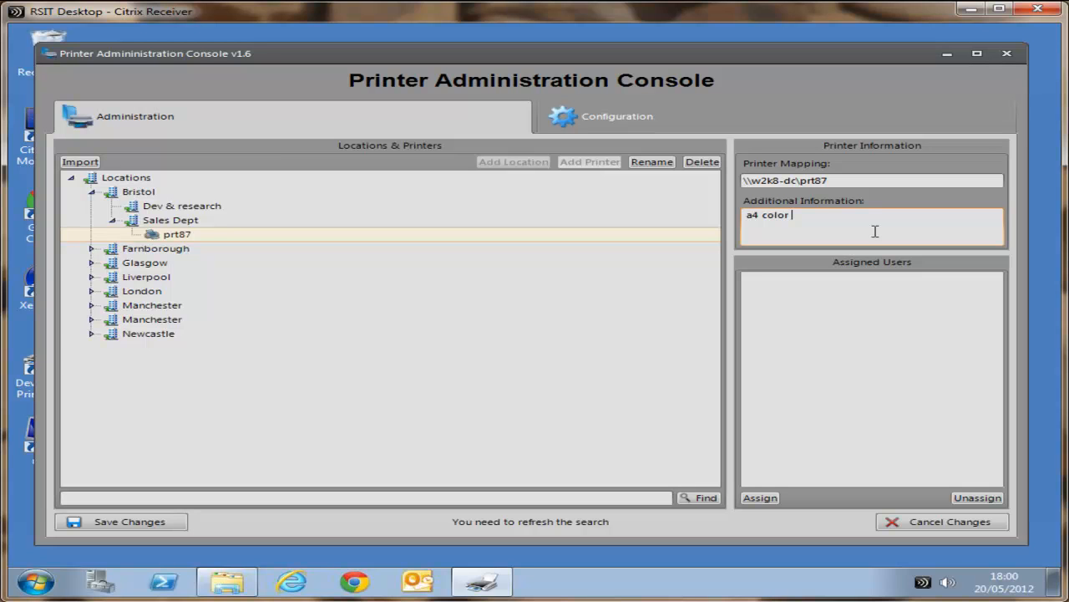
text(printer)
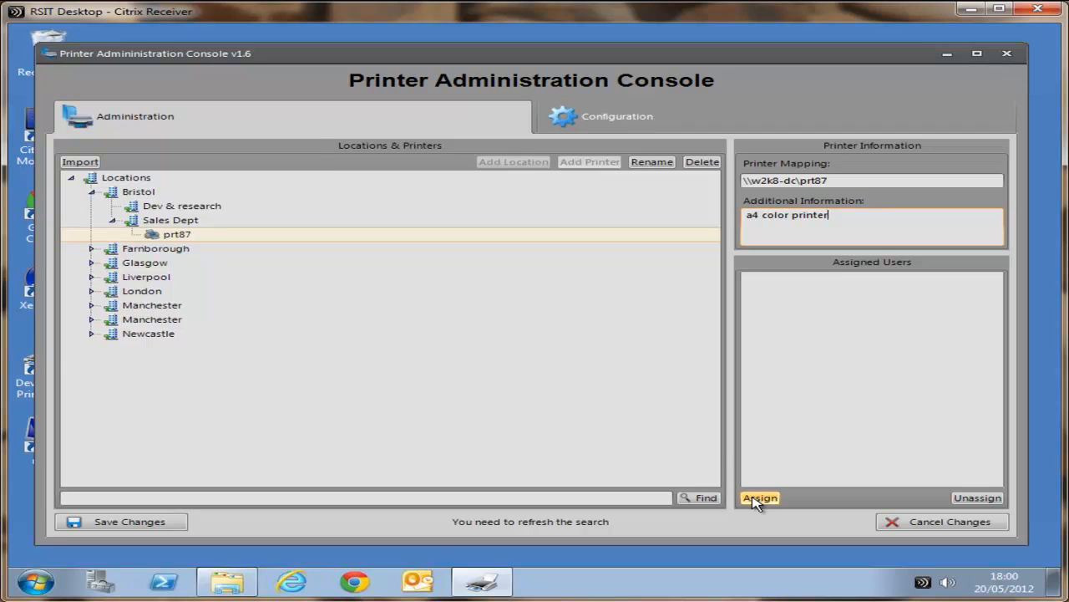
Search for 'dave' and assign user Daveg to prt87
click(759, 497)
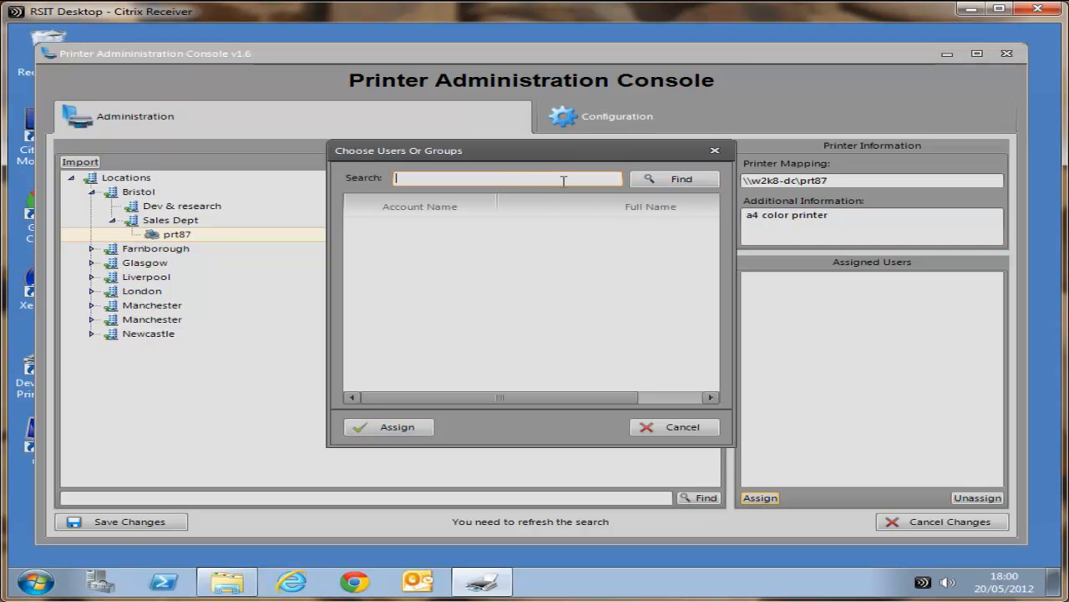
text(dave)
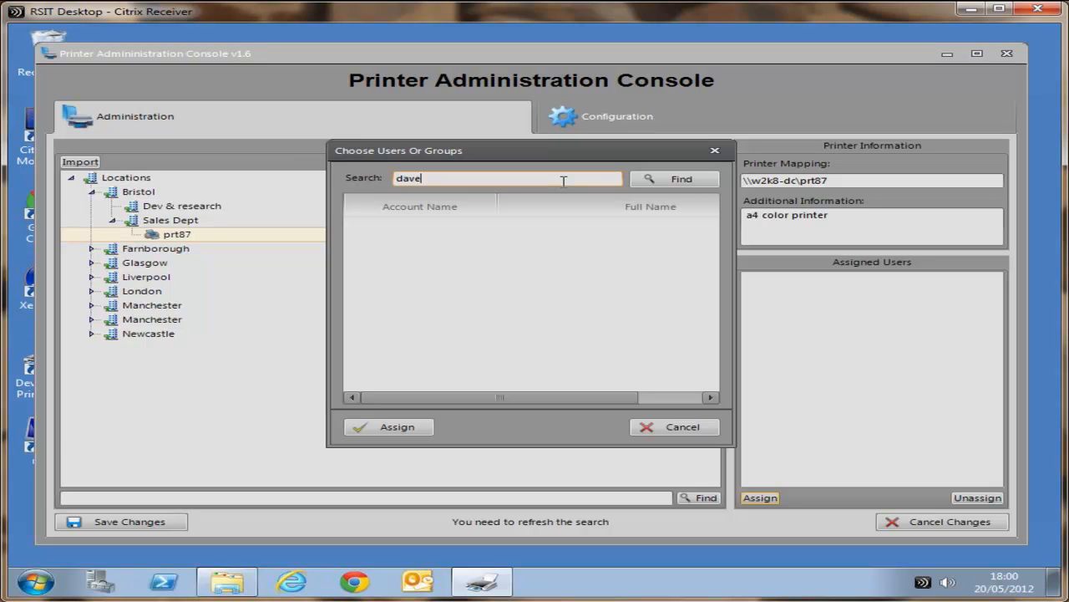
click(675, 178)
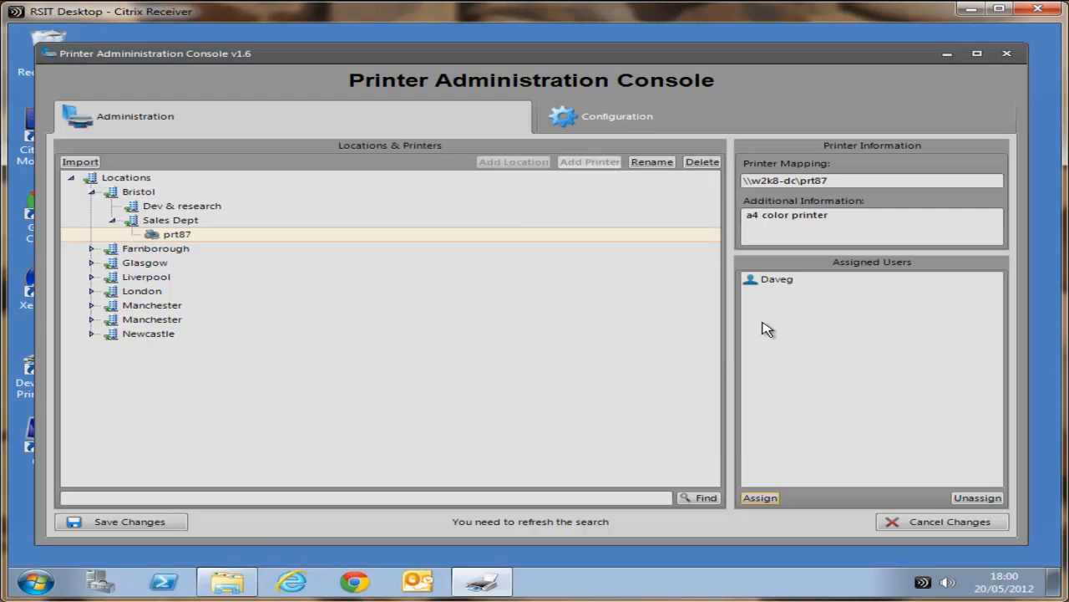
click(776, 278)
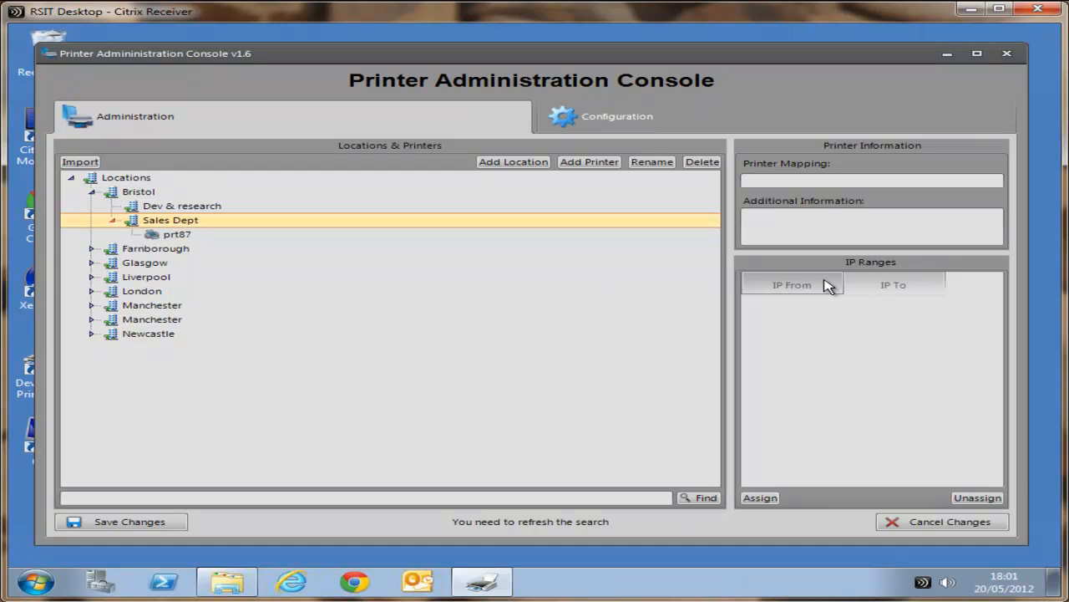
mouse_move(759, 488)
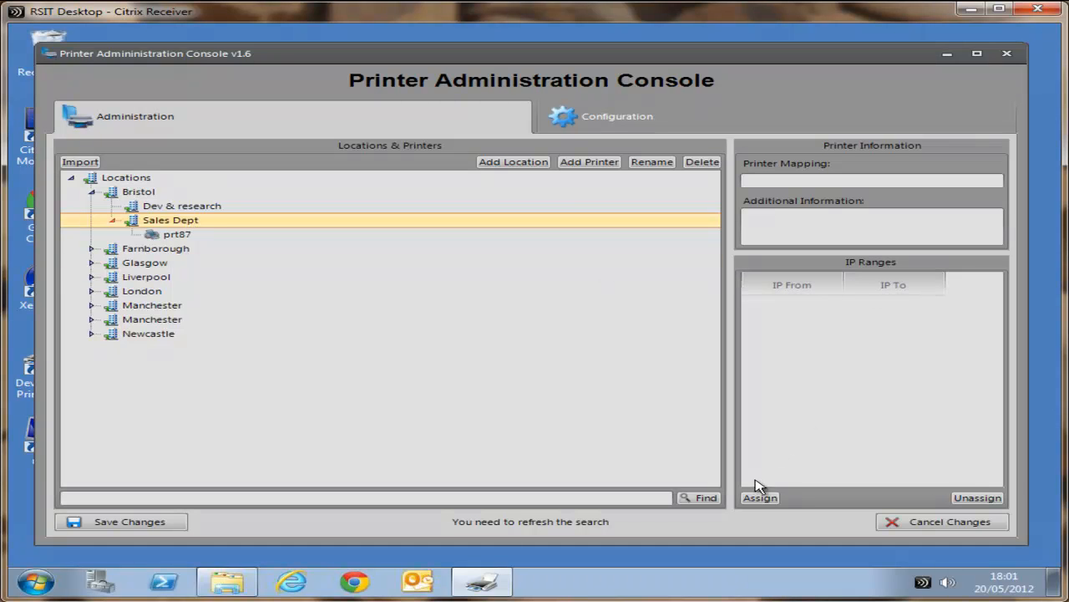
Assign the IP range 10.1.30.0 to 10.1.30.5 to Bristol's Sales Dept
click(760, 497)
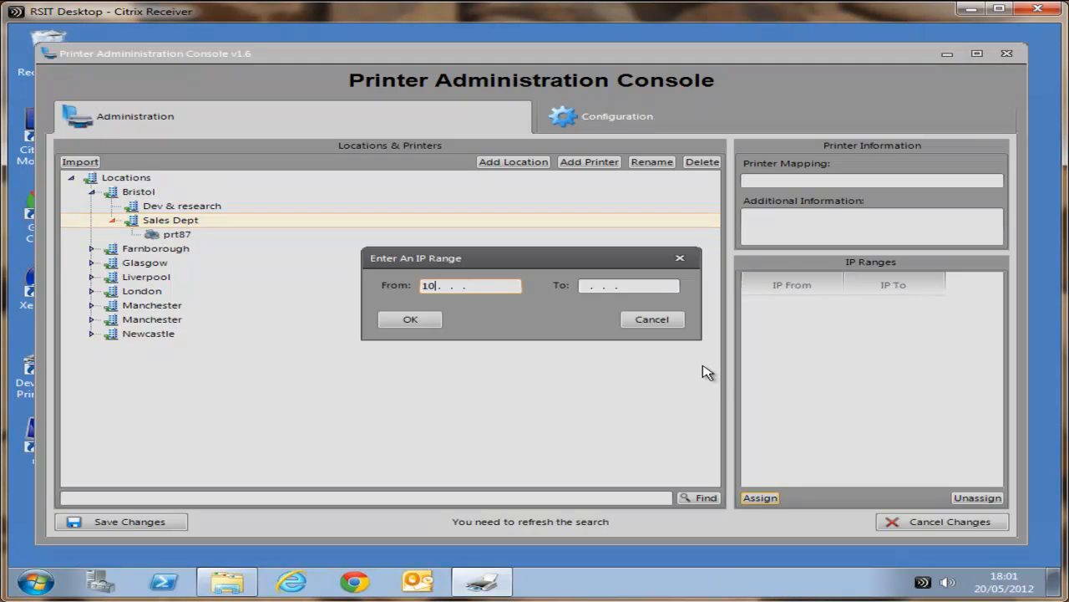
text(1)
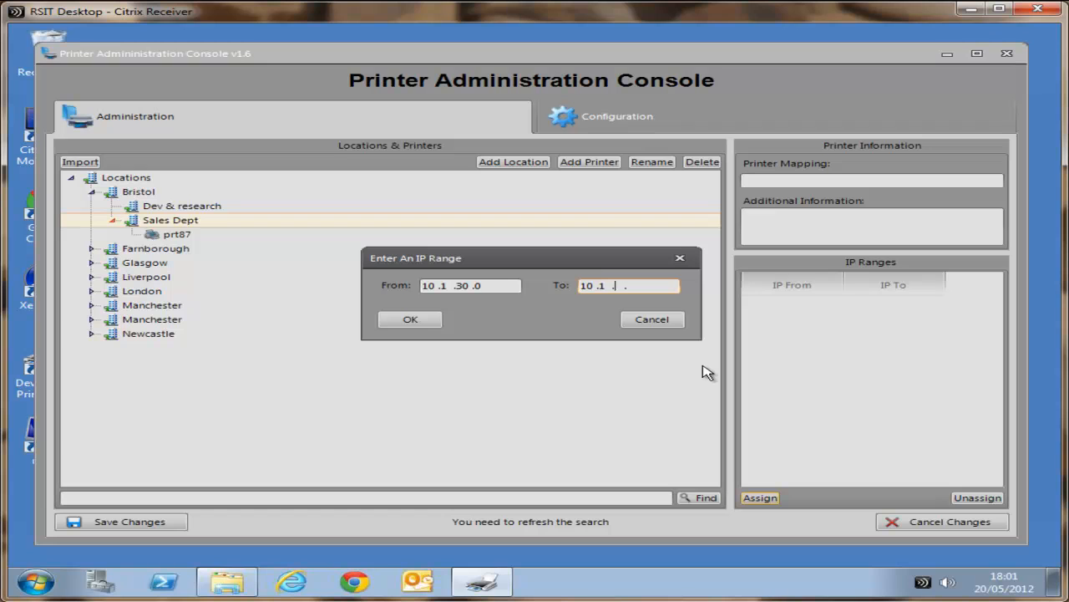
text(30 .5)
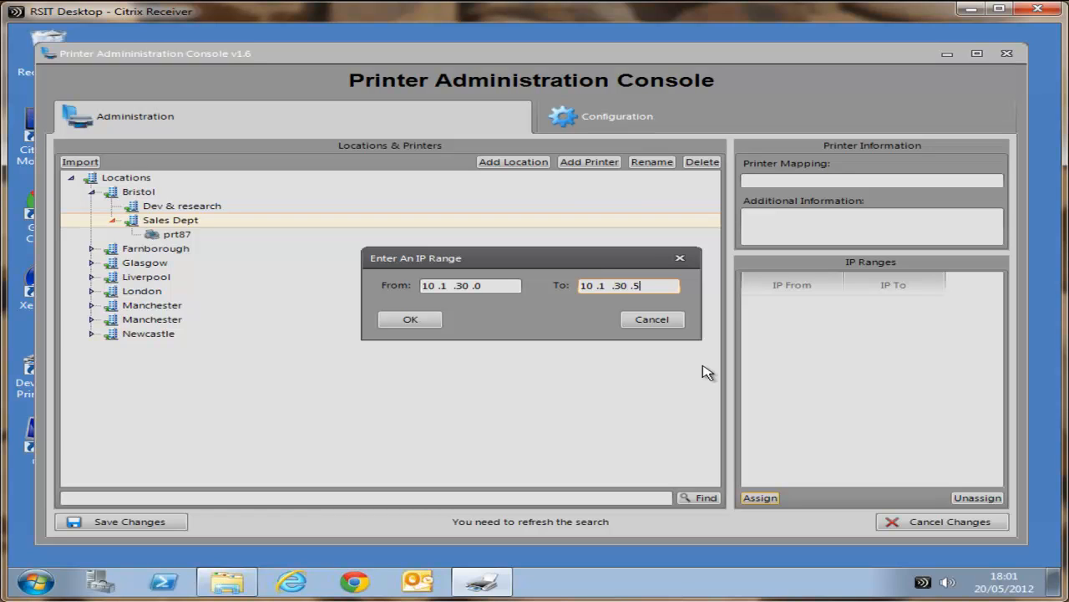
click(411, 319)
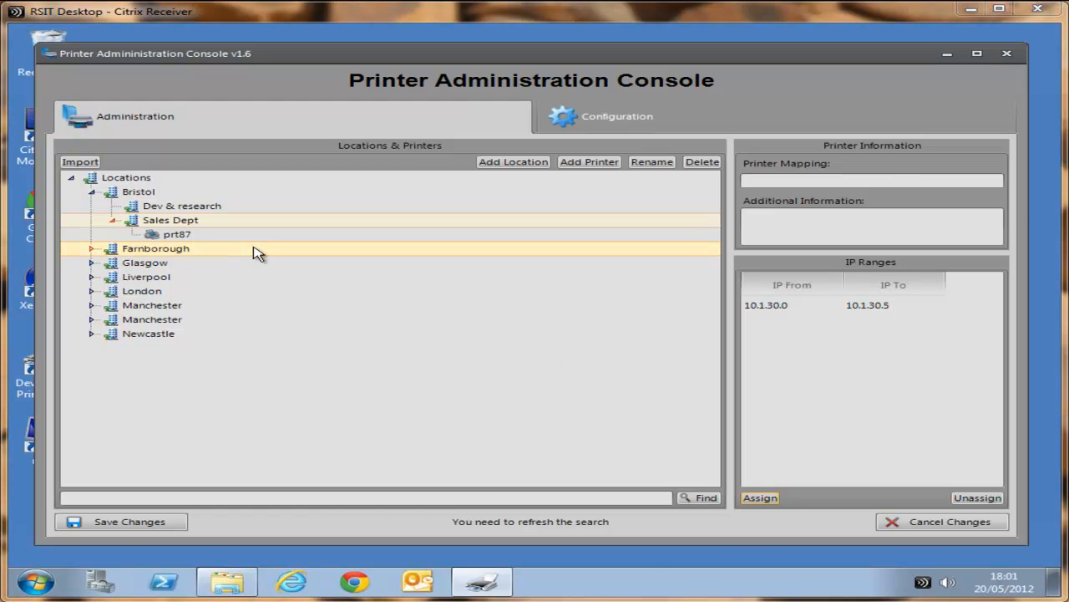
click(177, 234)
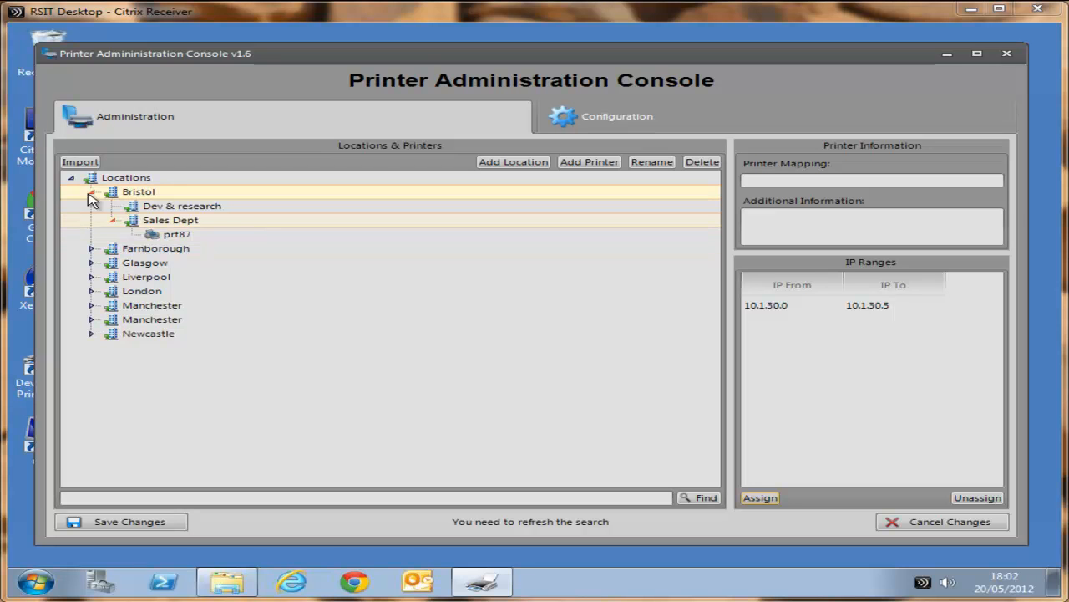
Collapse Bristol, expand Farnborough, and show prt1's a4 laser details
click(91, 191)
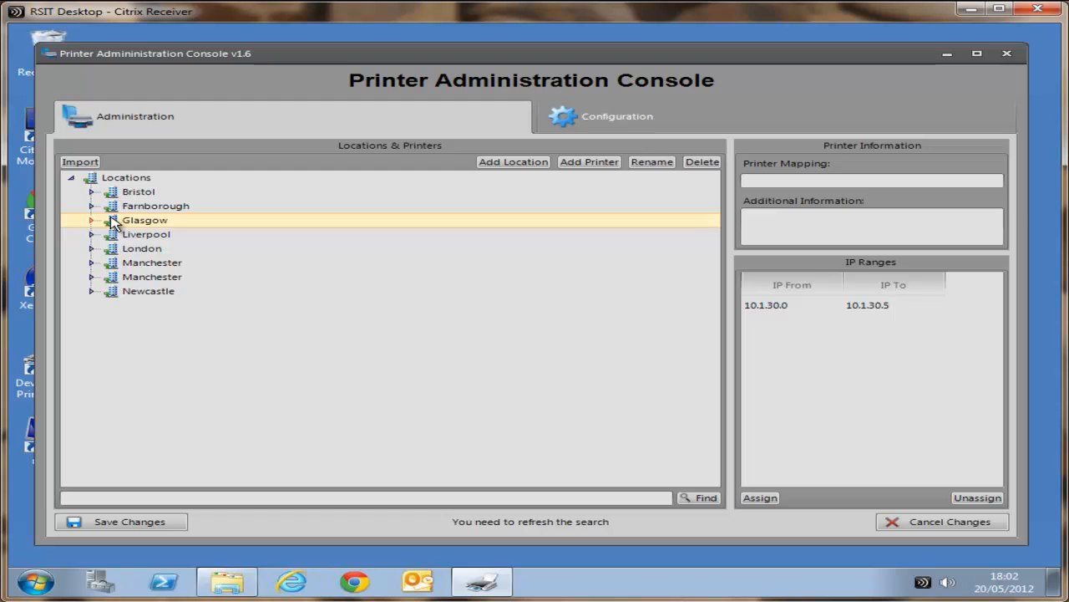
click(92, 206)
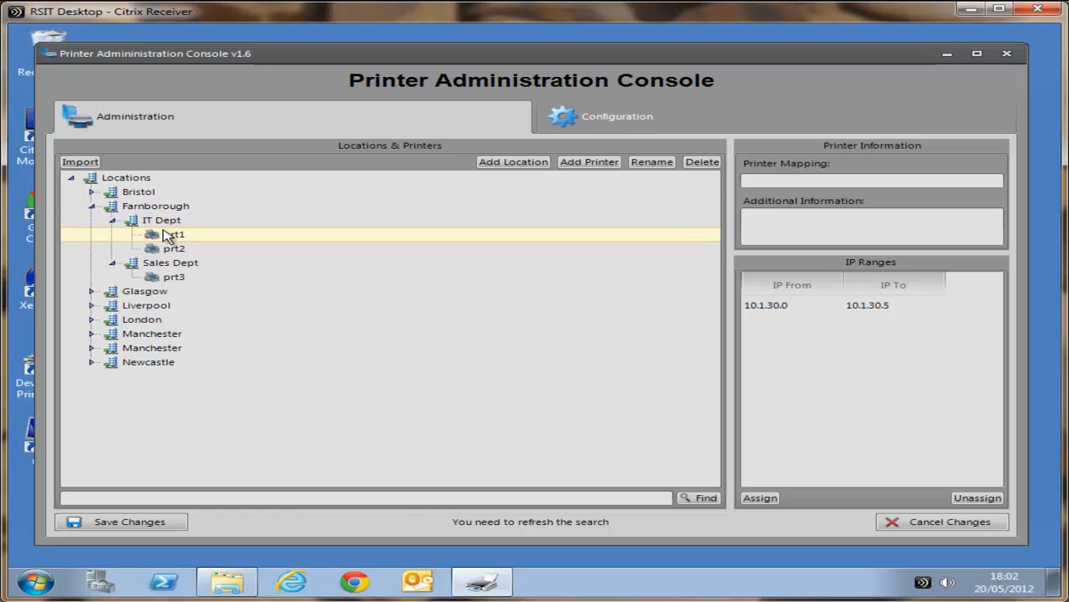
click(174, 234)
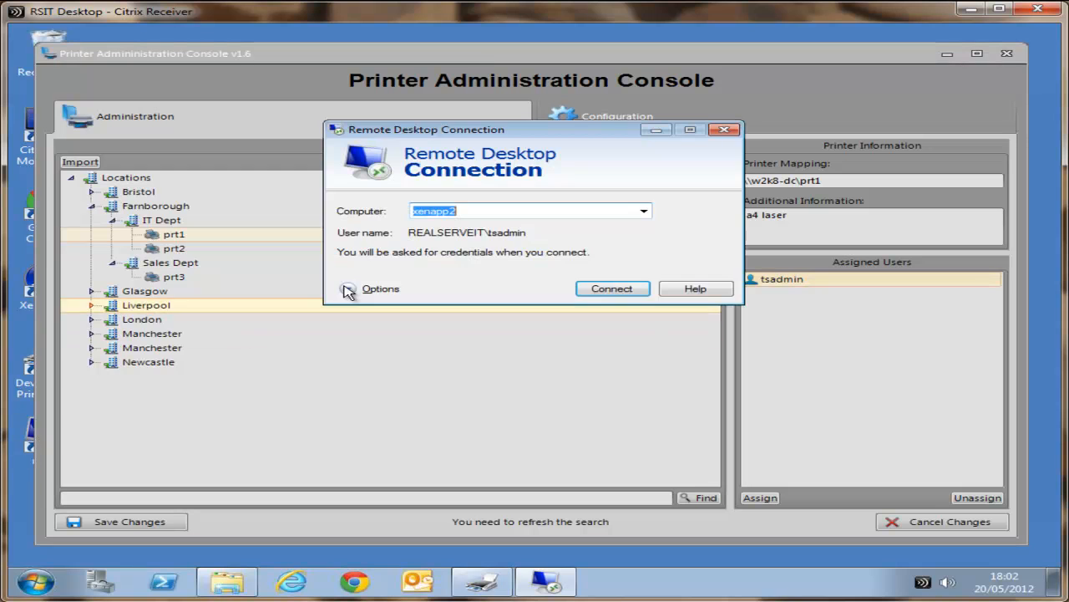
Sign in to xenapp2 and check Devices and Printers shows prt1 on w2k8-dc as default
click(612, 288)
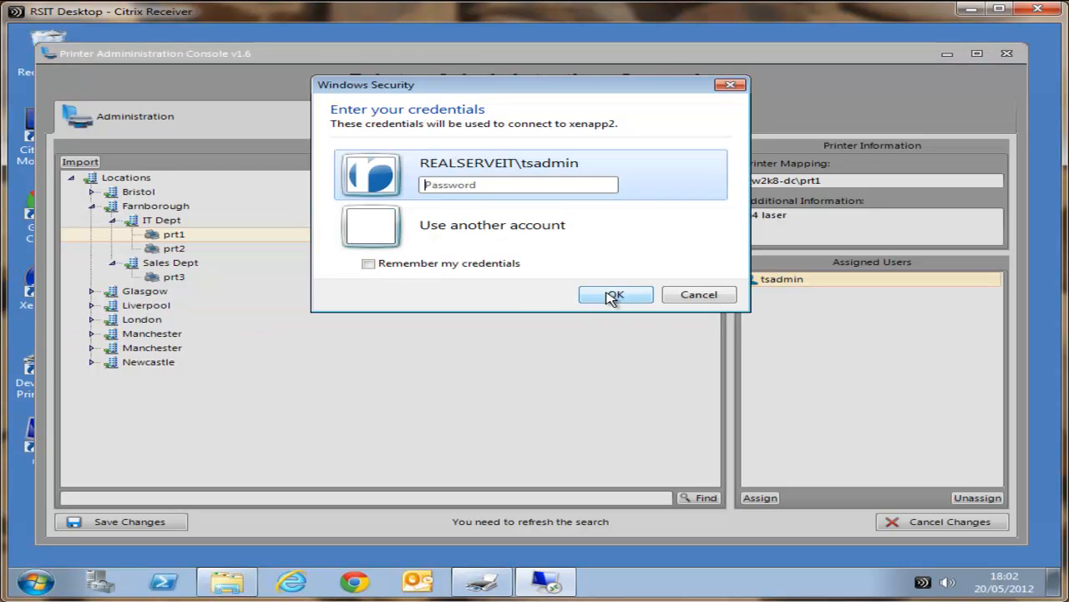
click(615, 294)
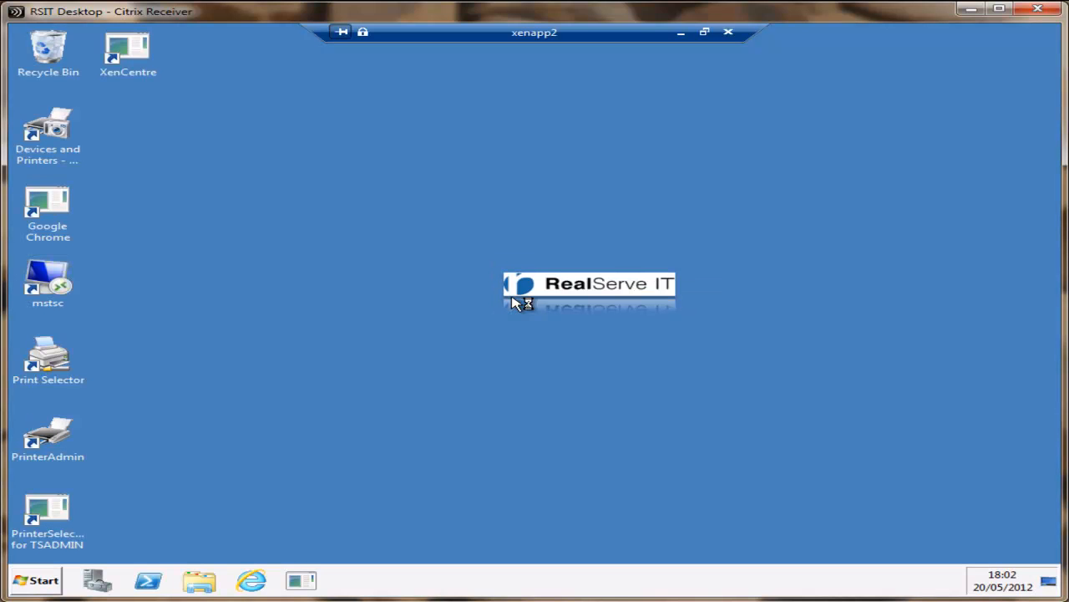
mouse_move(54, 133)
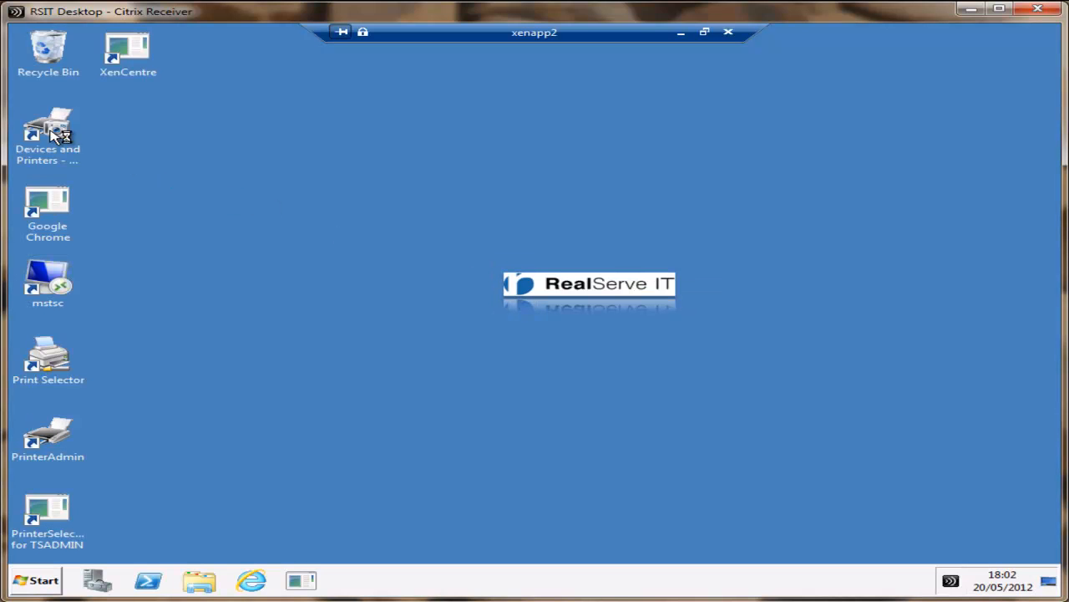
double_click(48, 133)
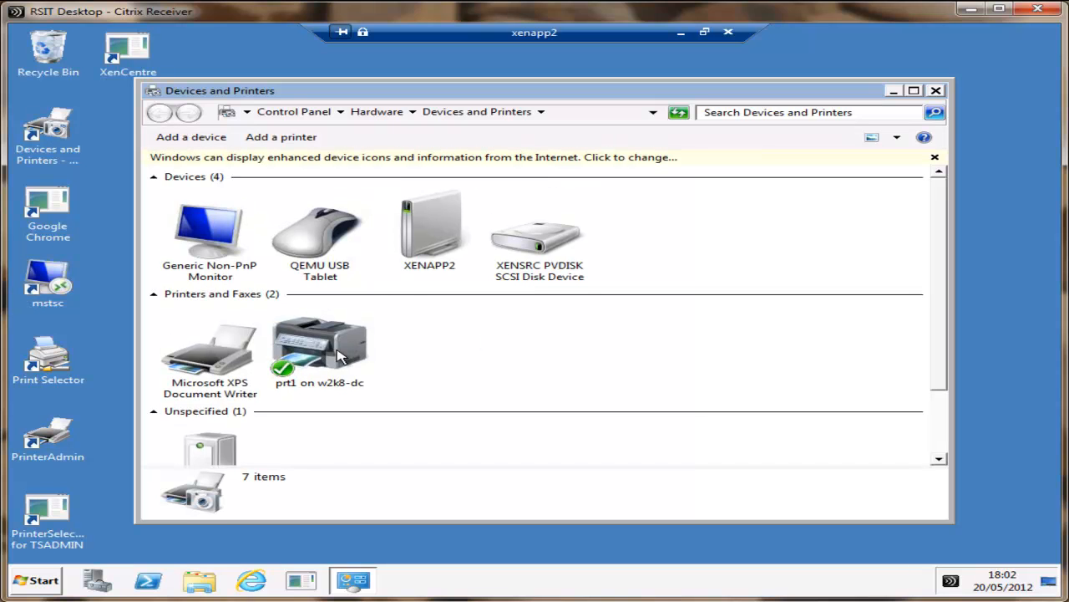
click(935, 91)
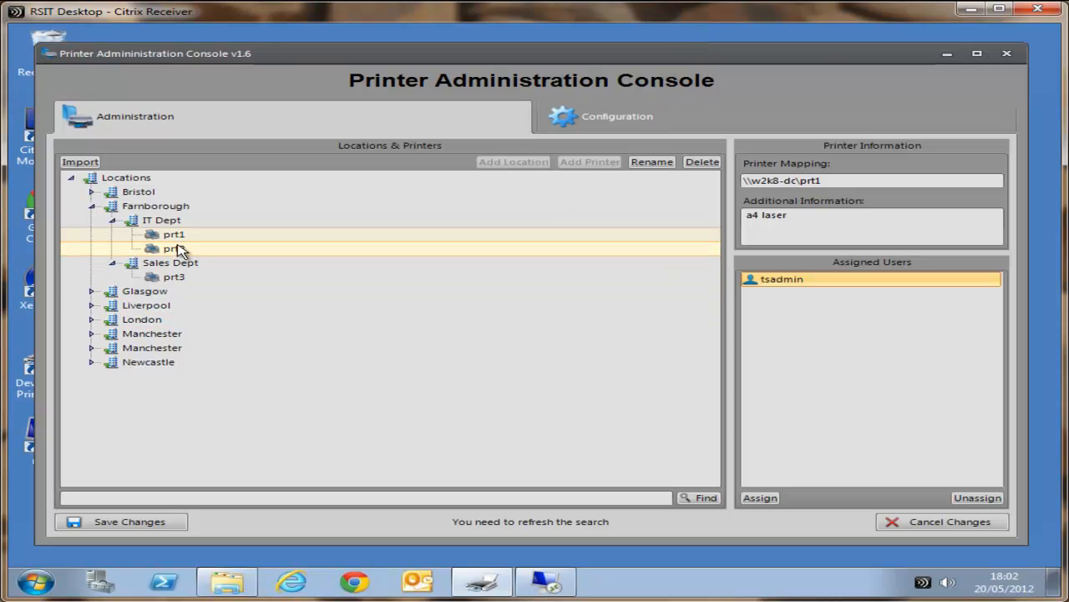
Assign user tsadmin to printer prt2 under Farnborough's IT Dept
click(174, 248)
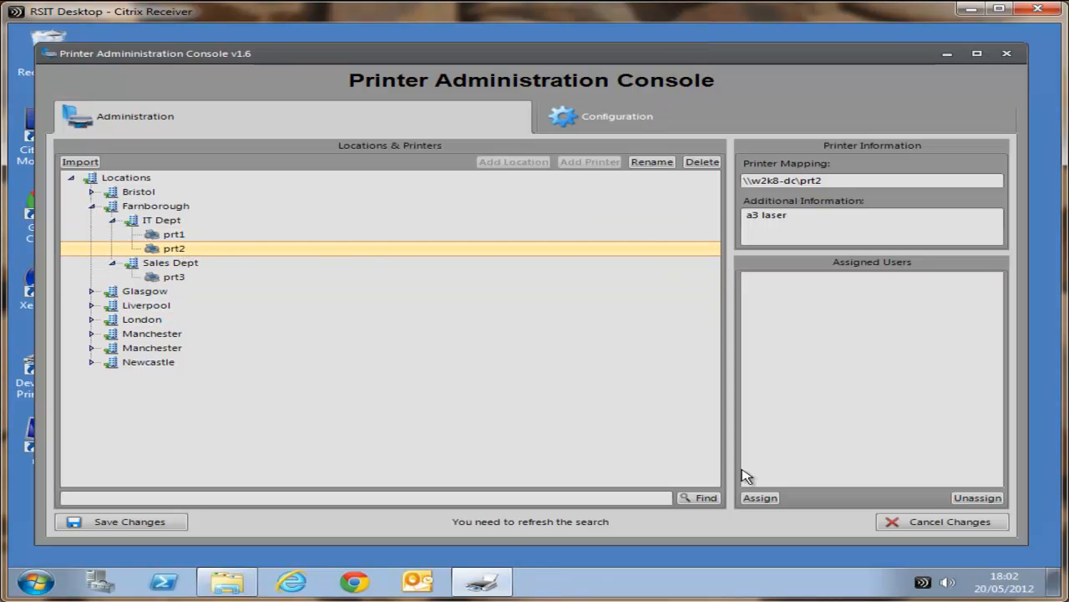
click(759, 497)
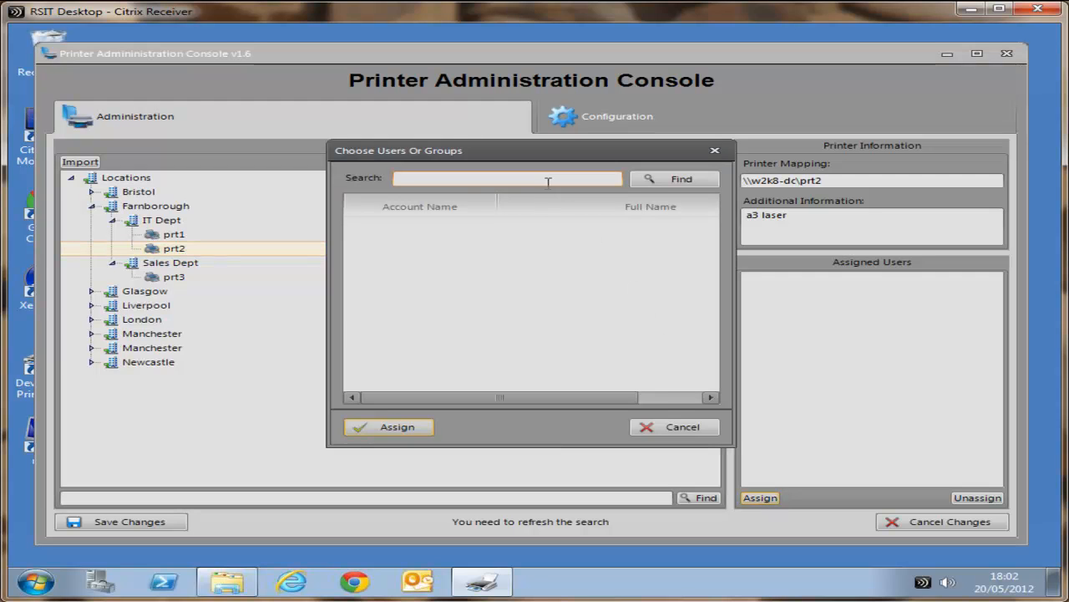
text(tsadmin)
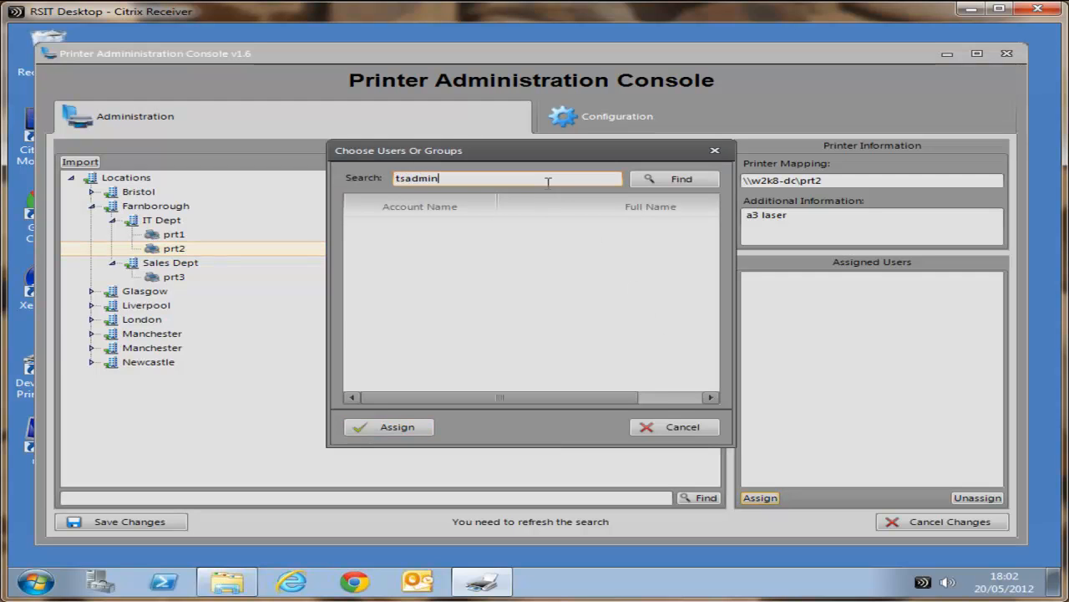
click(674, 178)
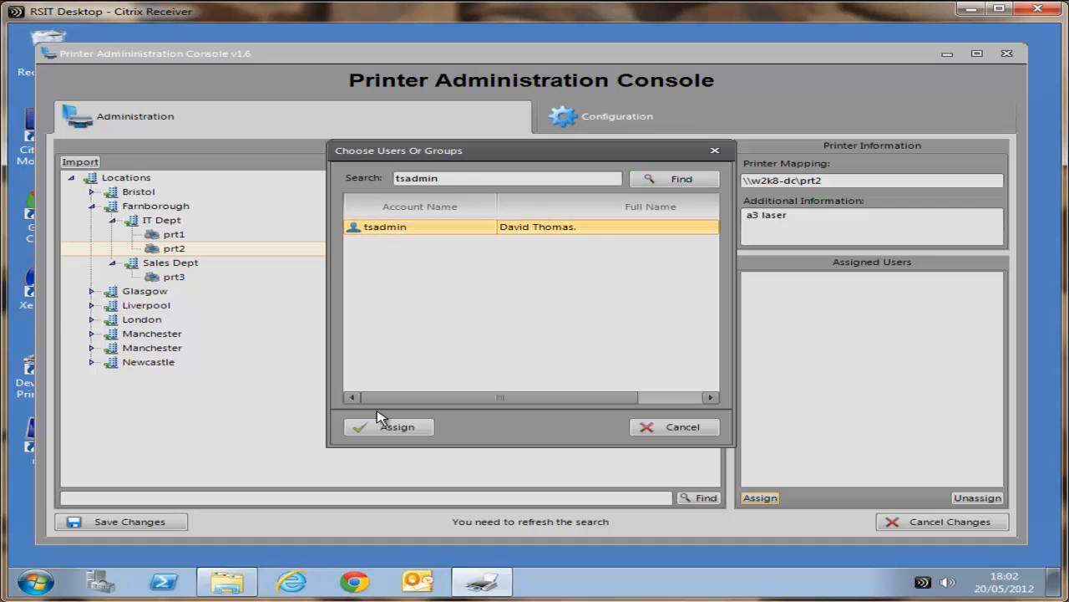
click(396, 426)
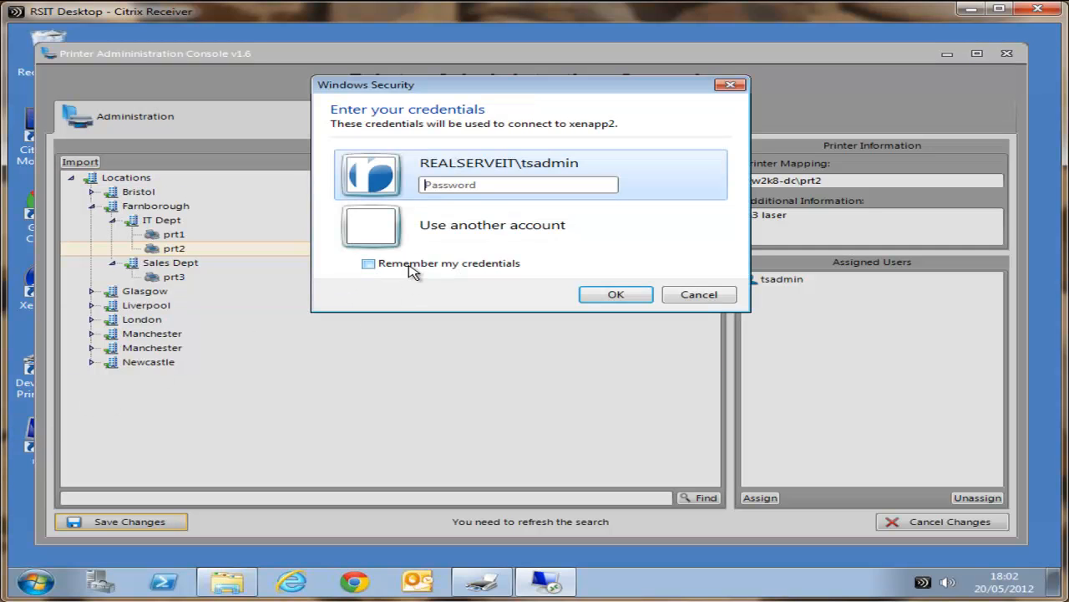
Reconnect to xenapp2 and view Devices and Printers listing prt1 and prt2 on w2k8-dc
click(616, 294)
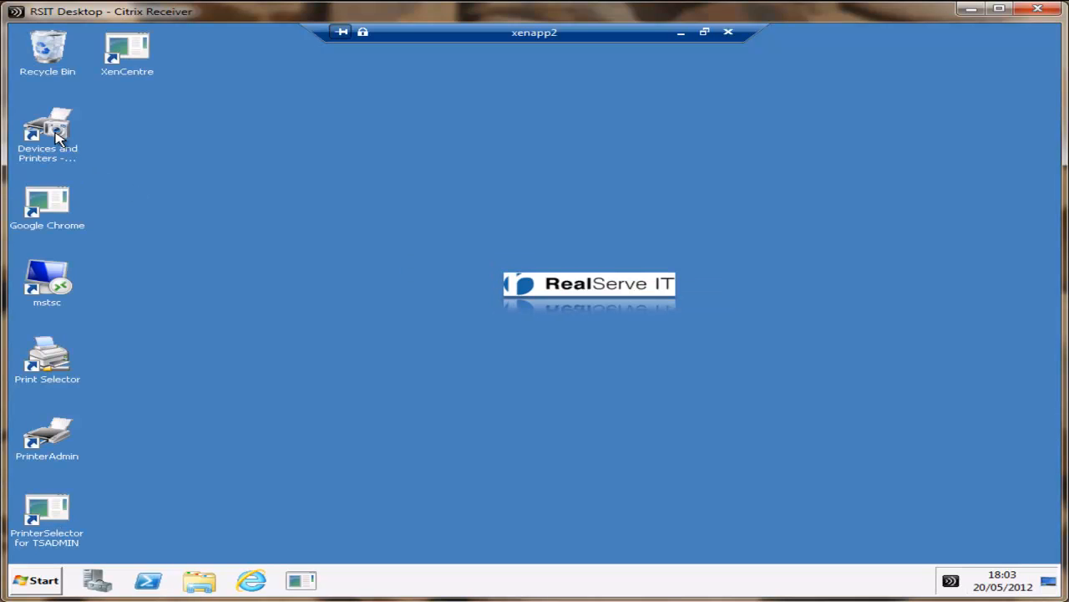
double_click(47, 130)
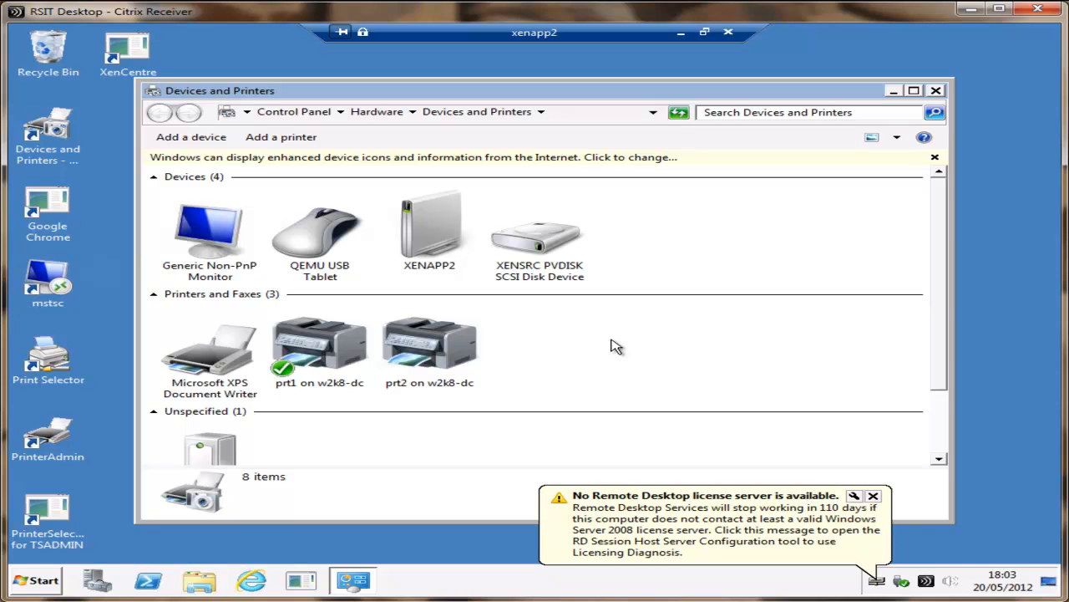
mouse_move(372, 314)
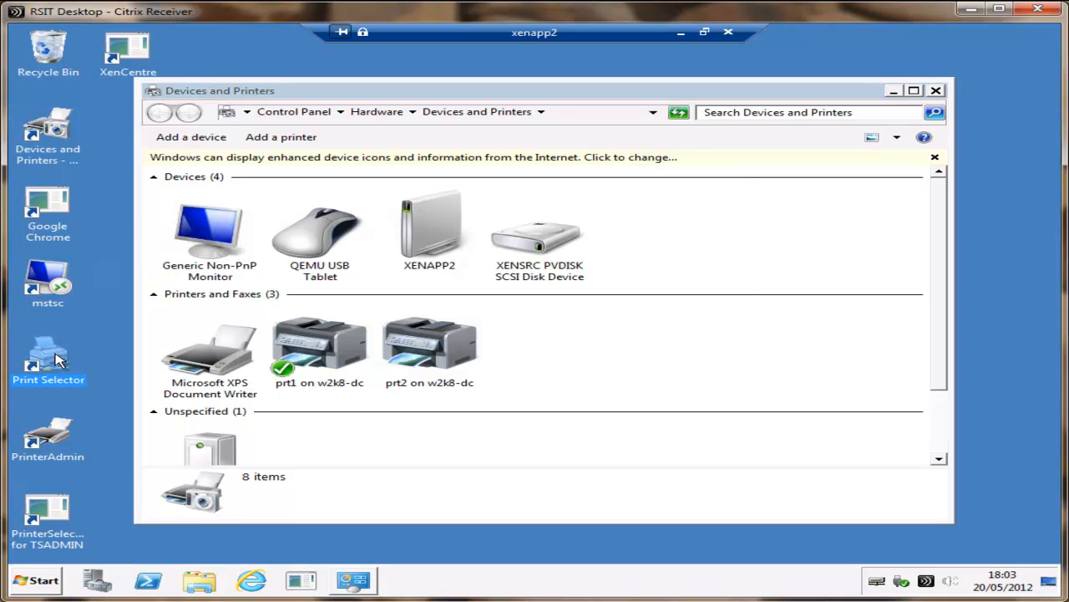
mouse_move(625, 319)
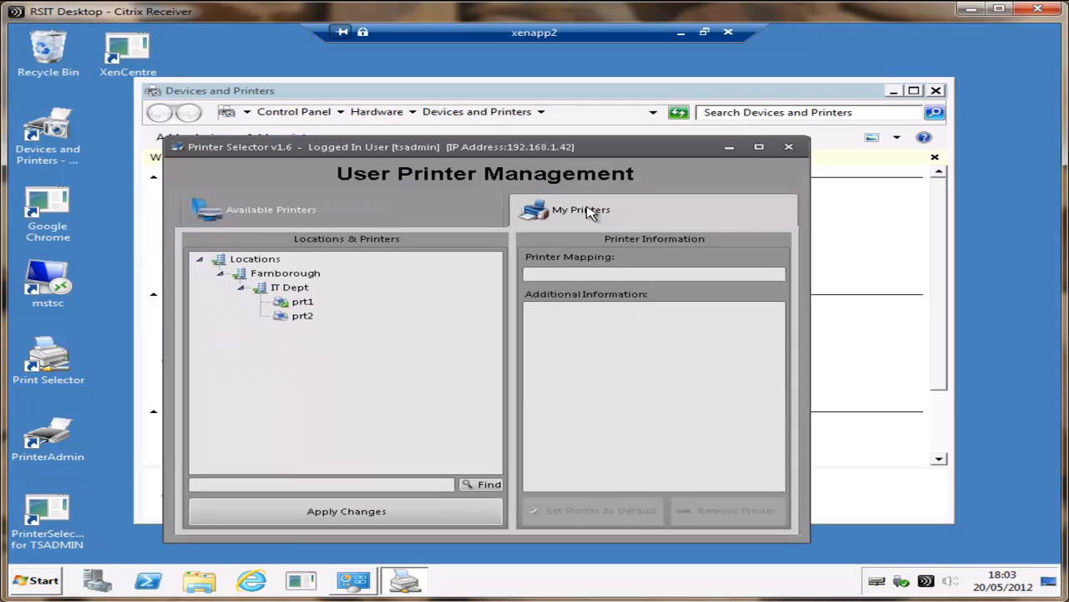
Add prt3 from Farnborough's Sales Dept in Printer Selector and make it the default
click(255, 259)
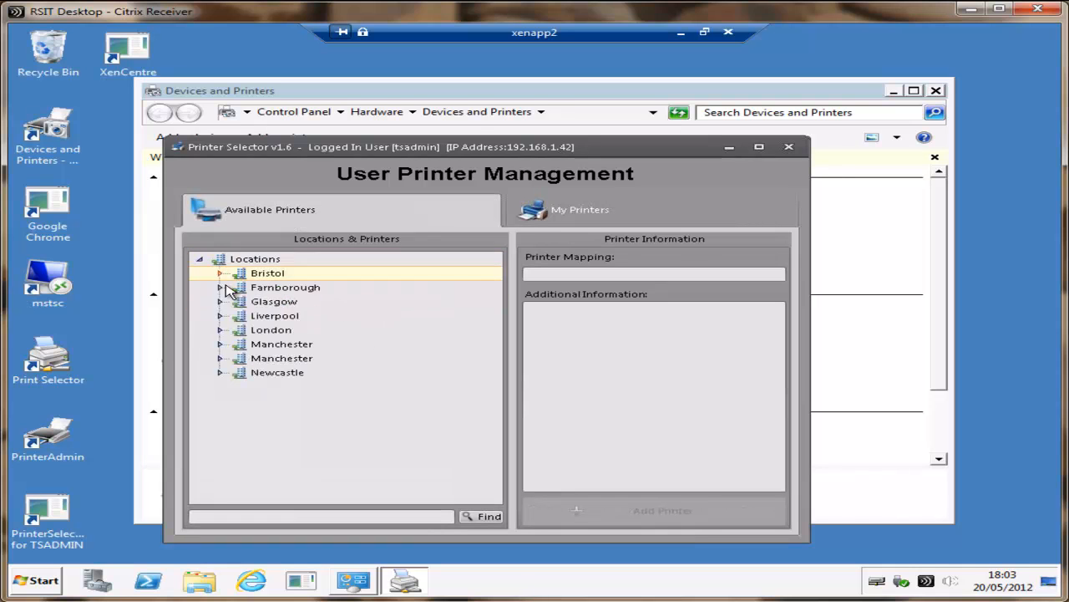
click(219, 286)
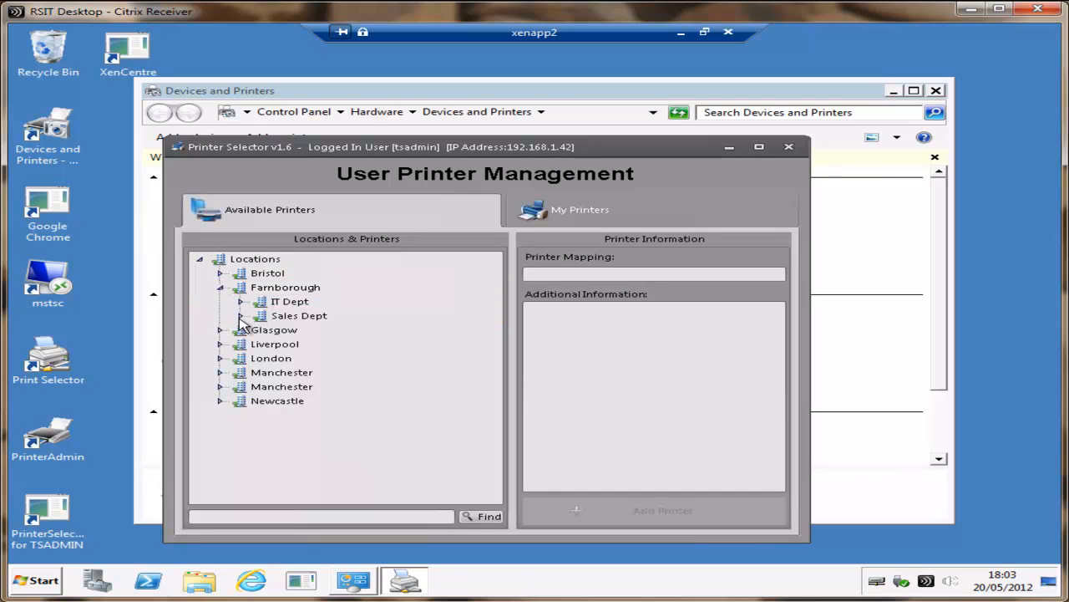
click(240, 315)
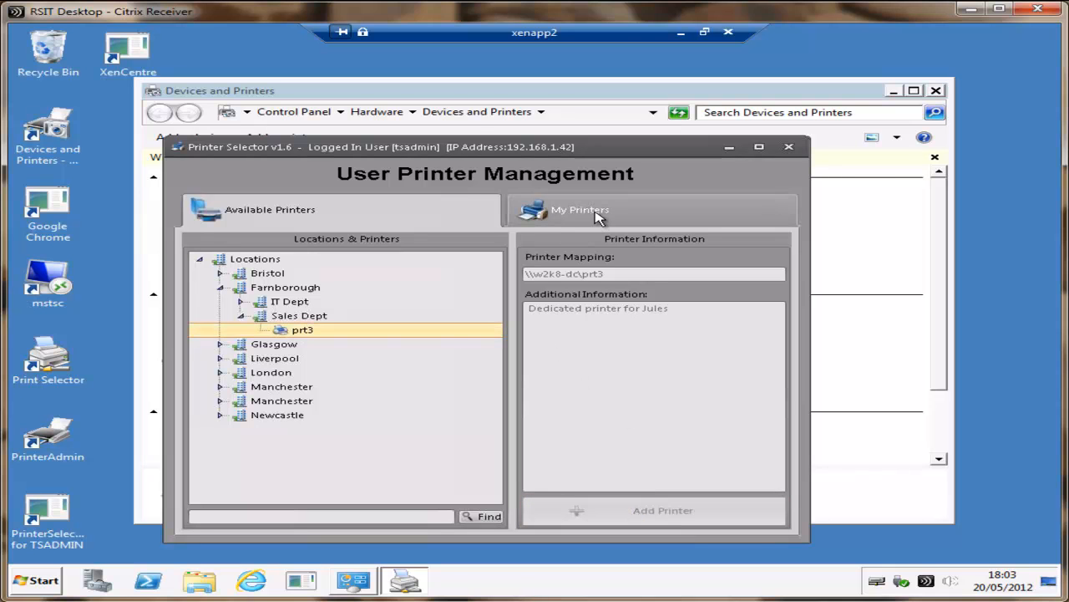
click(579, 210)
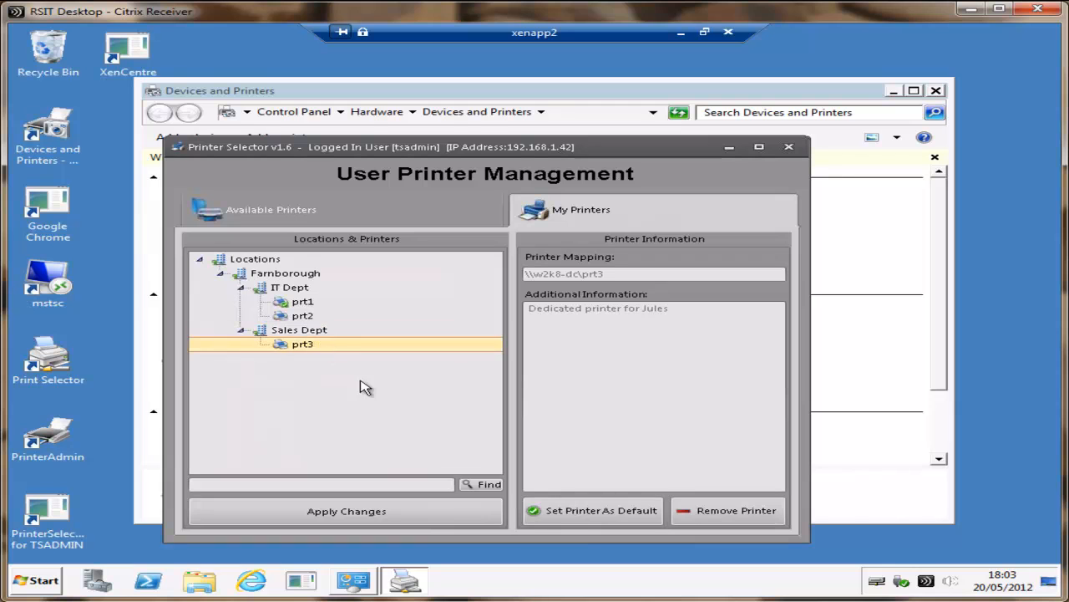
click(346, 510)
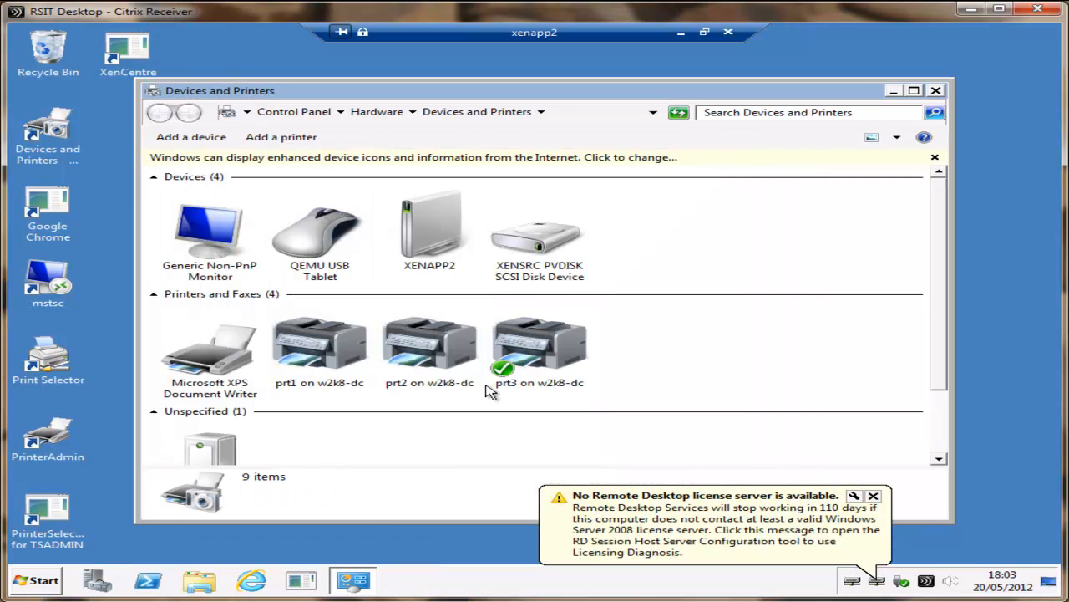
Confirm prt3 on w2k8-dc is marked default, then log off the remote session
click(539, 347)
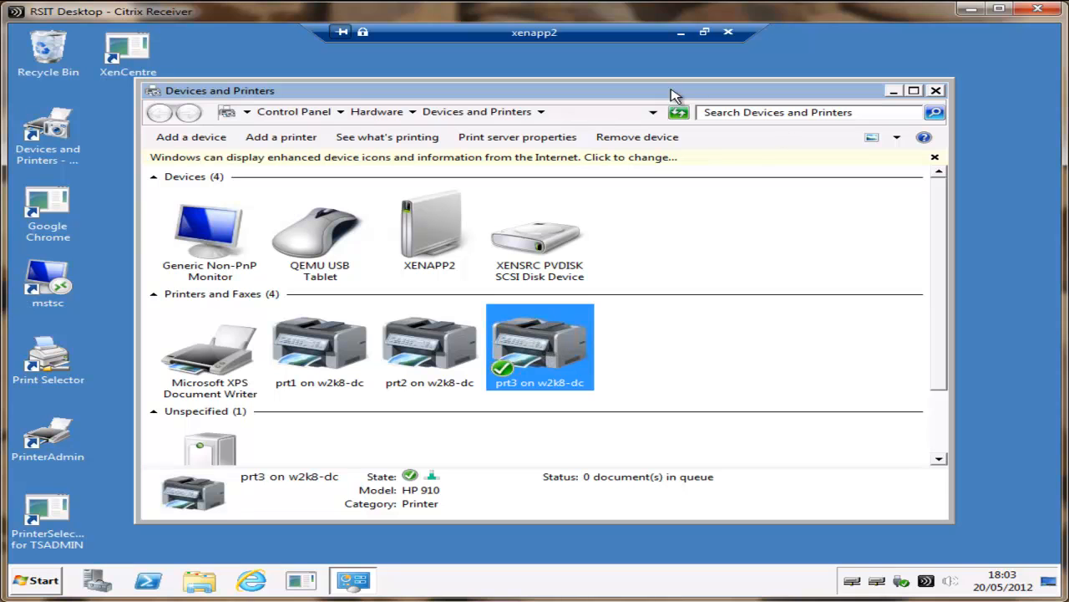
click(35, 580)
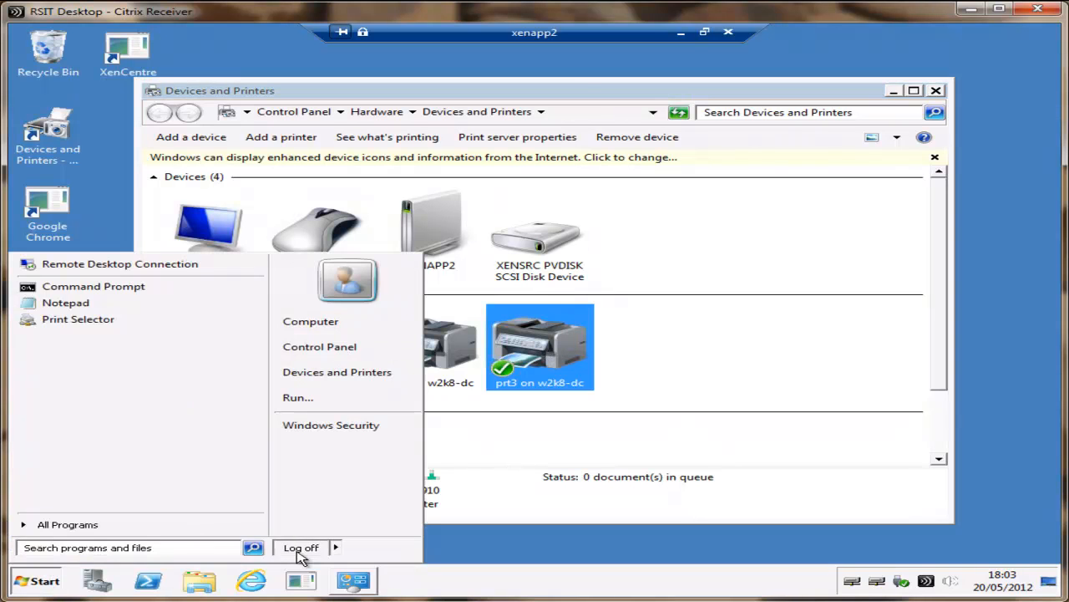
click(78, 319)
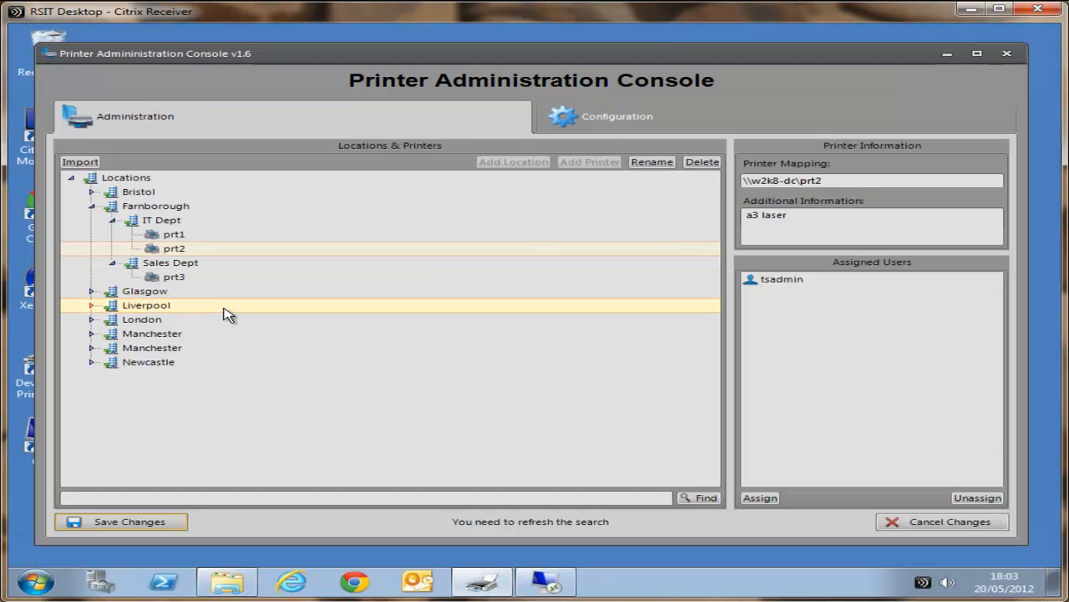
Review prt3's mapping and its assigned user under Sales Dept, then minimise the console
click(174, 276)
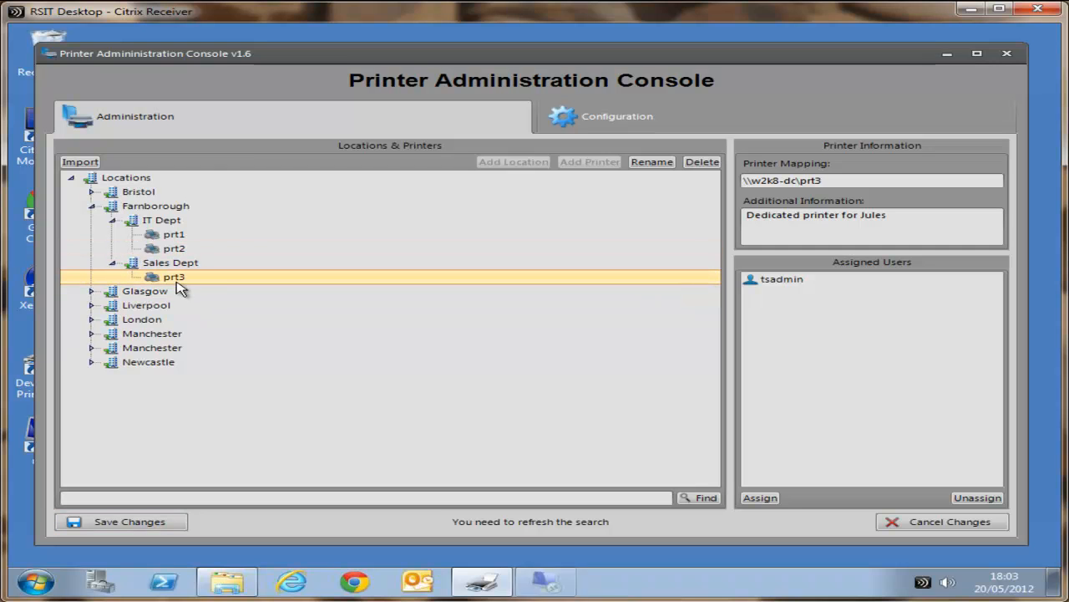
click(173, 234)
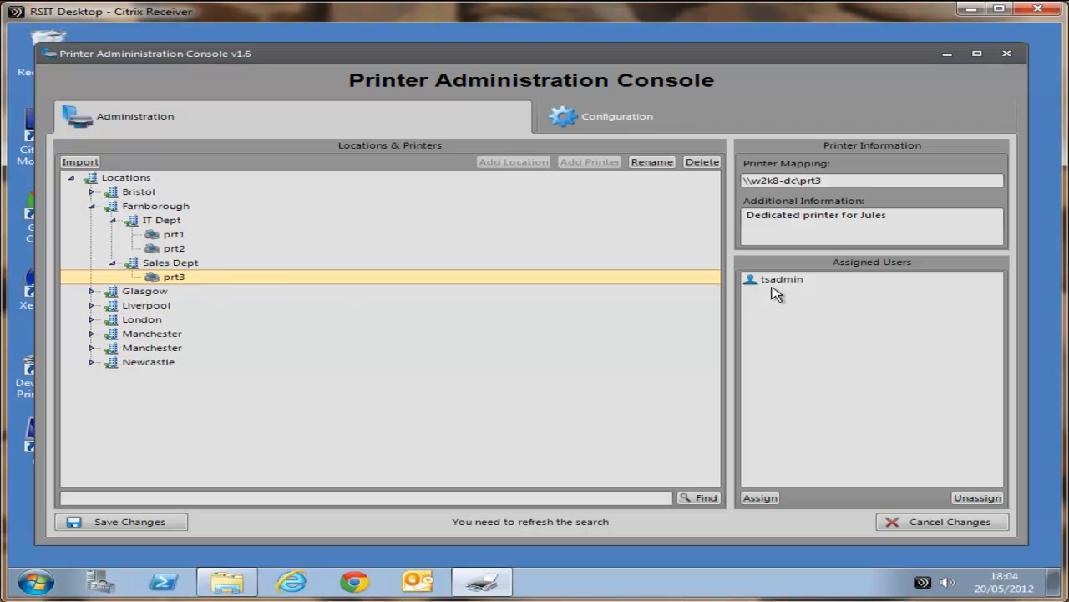
click(781, 279)
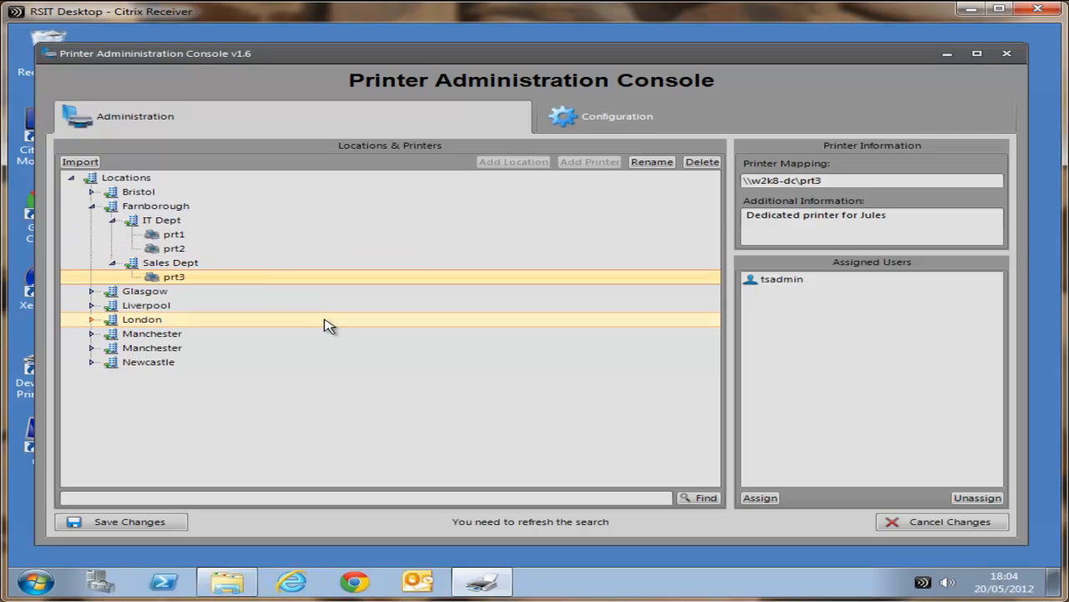
mouse_move(305, 290)
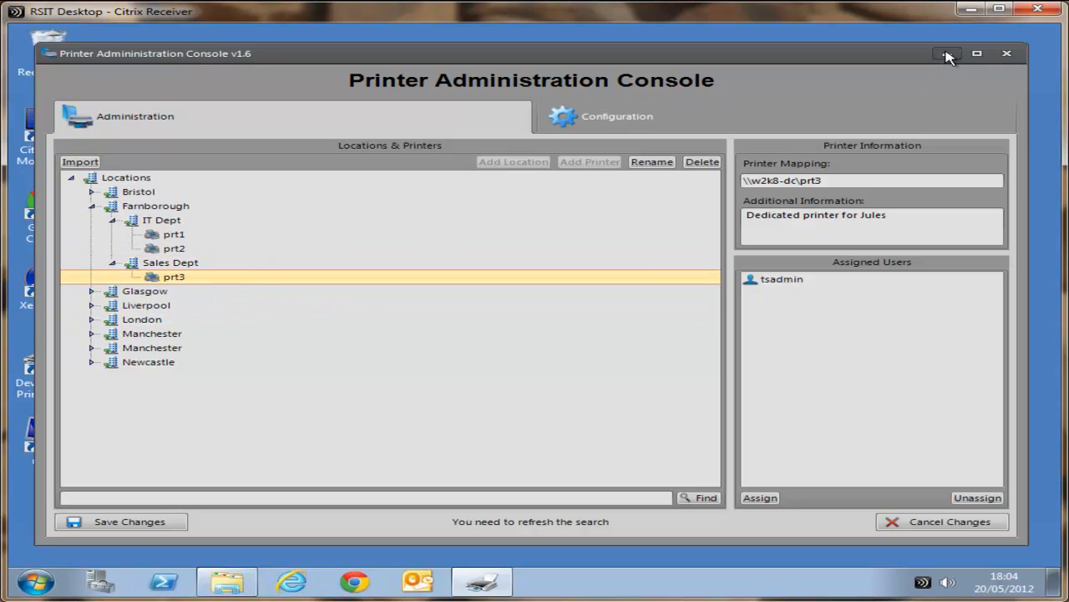
click(948, 54)
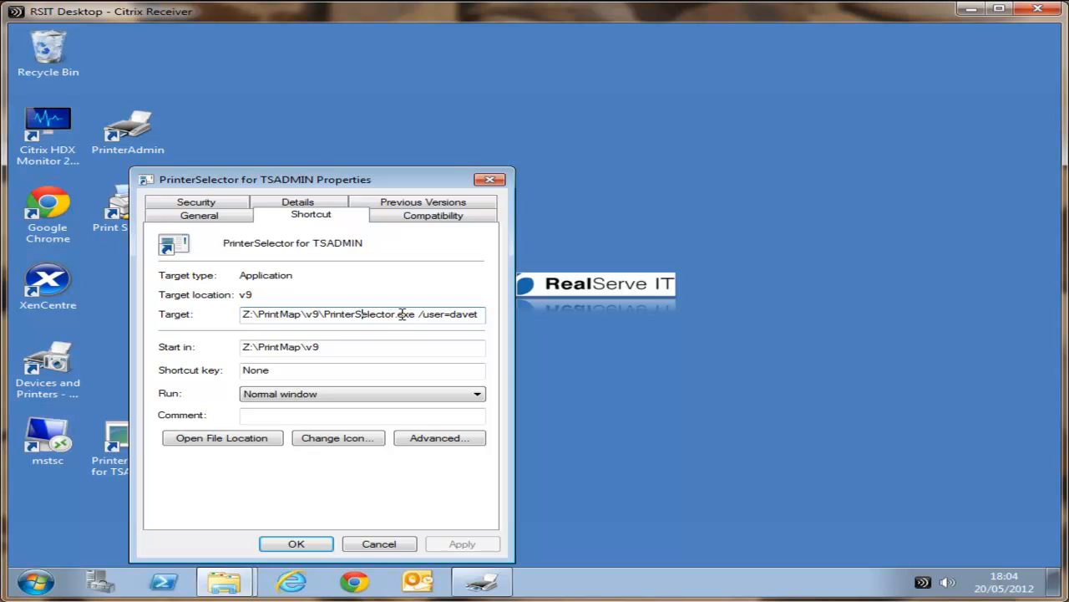
Check the shortcut's /user target argument, then launch Printer Selector as that user past the publisher warning
double_click(442, 314)
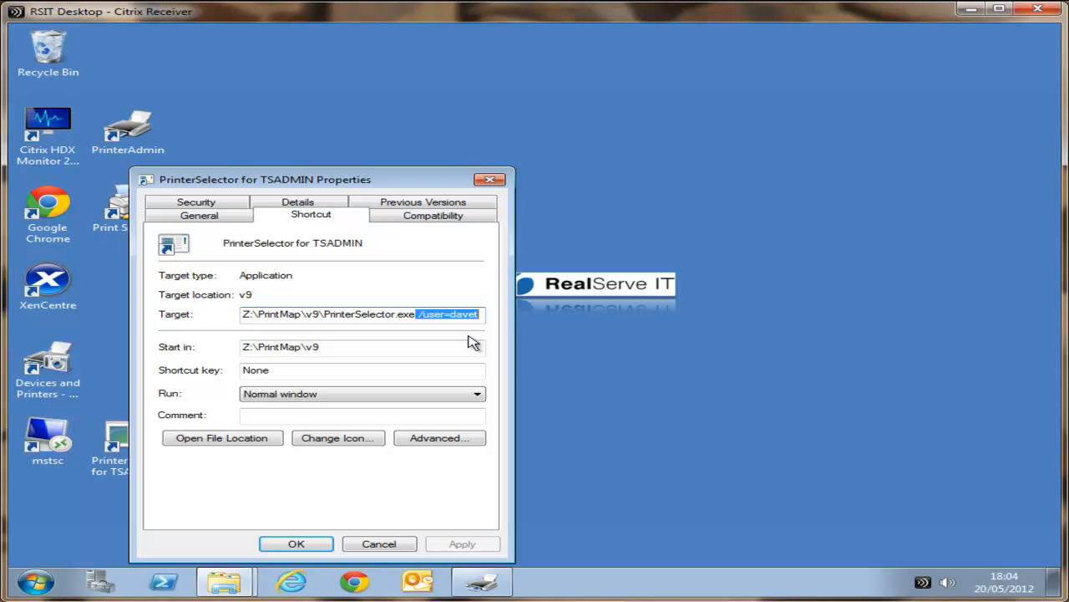
click(418, 313)
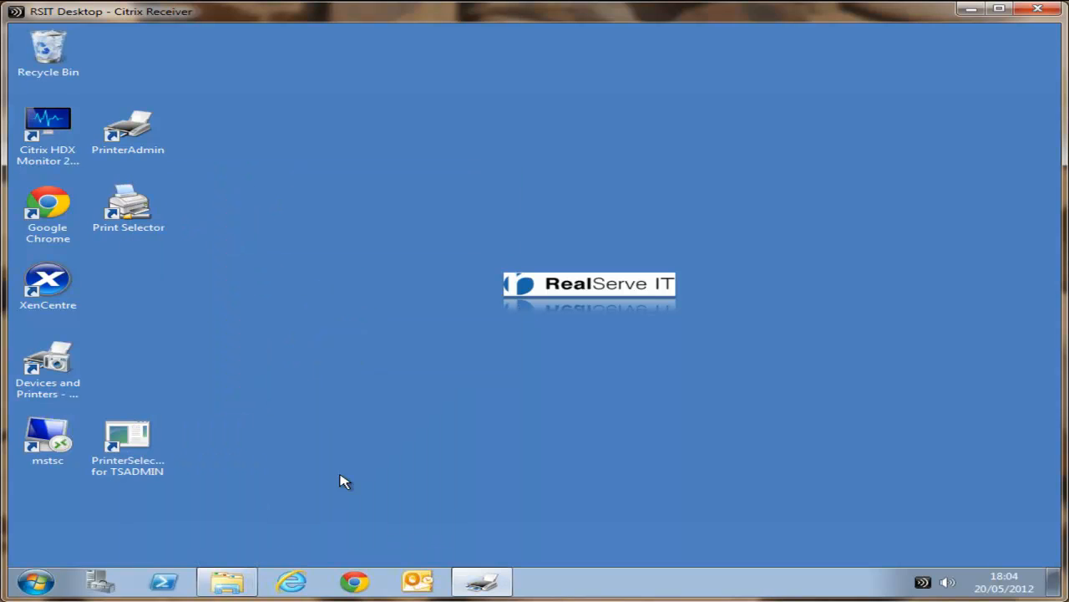
double_click(127, 439)
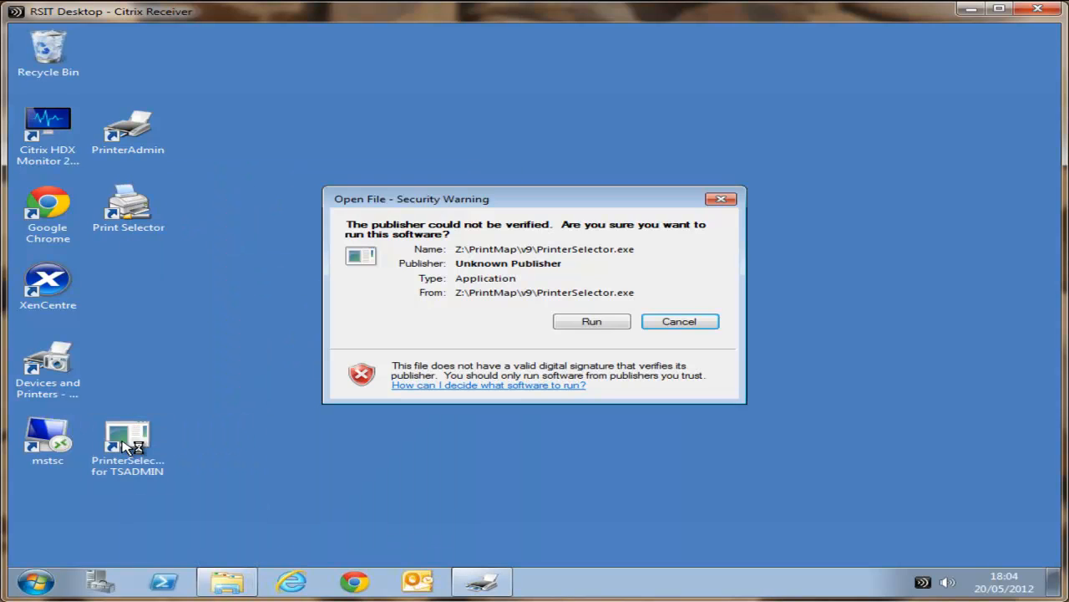
click(592, 321)
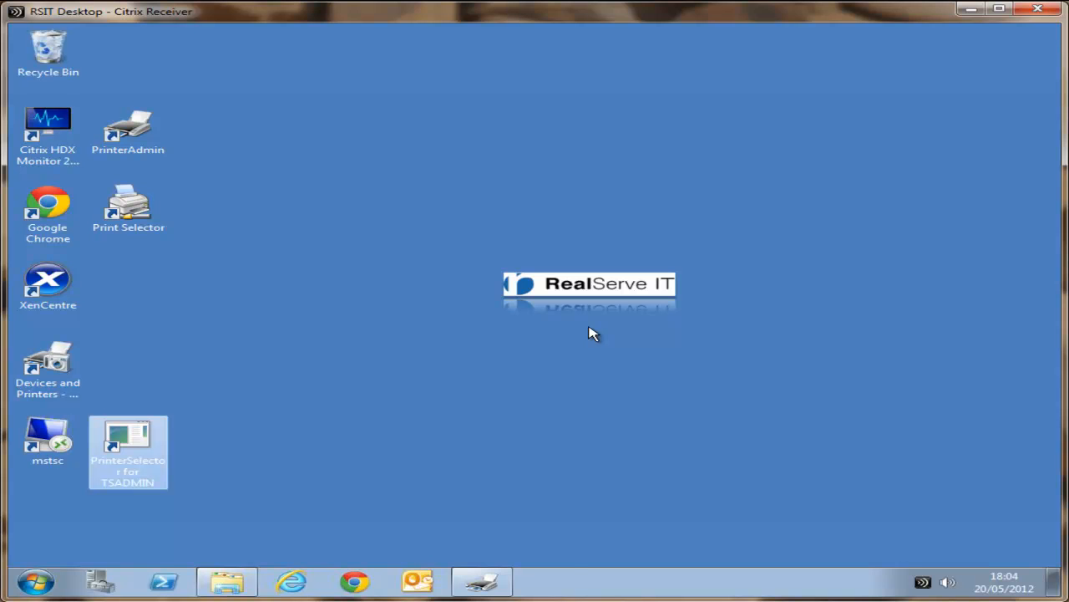
double_click(128, 439)
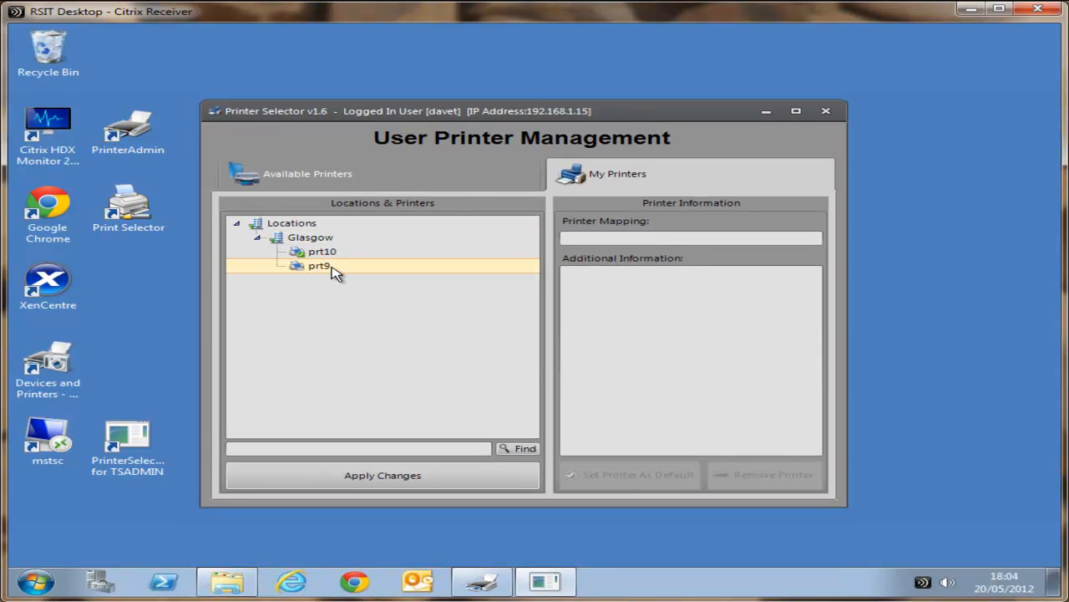
Make prt9 (A3 Color Printer) in Glasgow davet's default printer and close Printer Selector
click(319, 265)
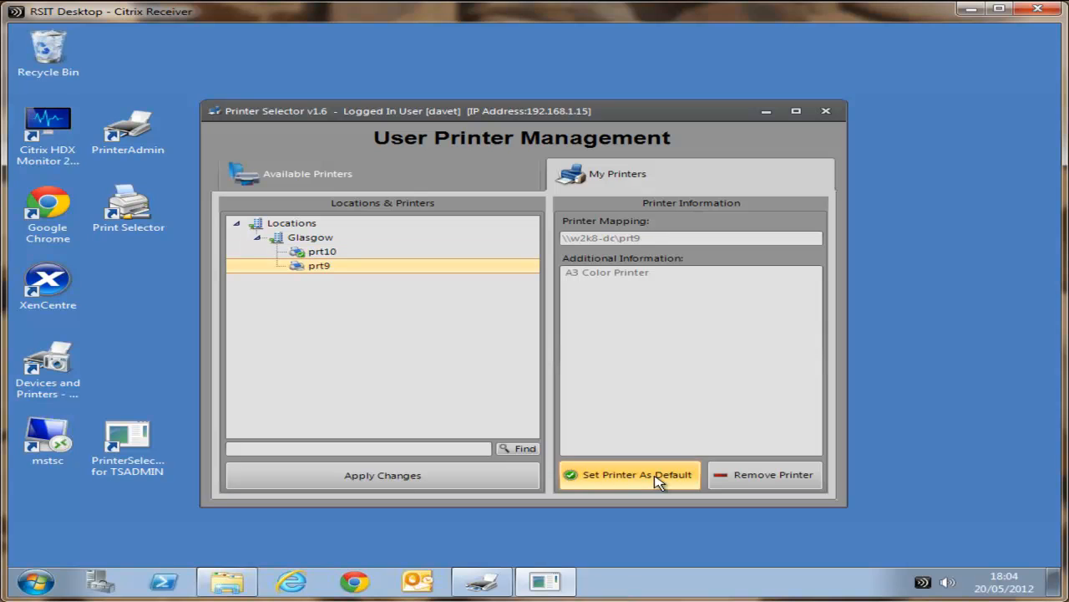
click(637, 474)
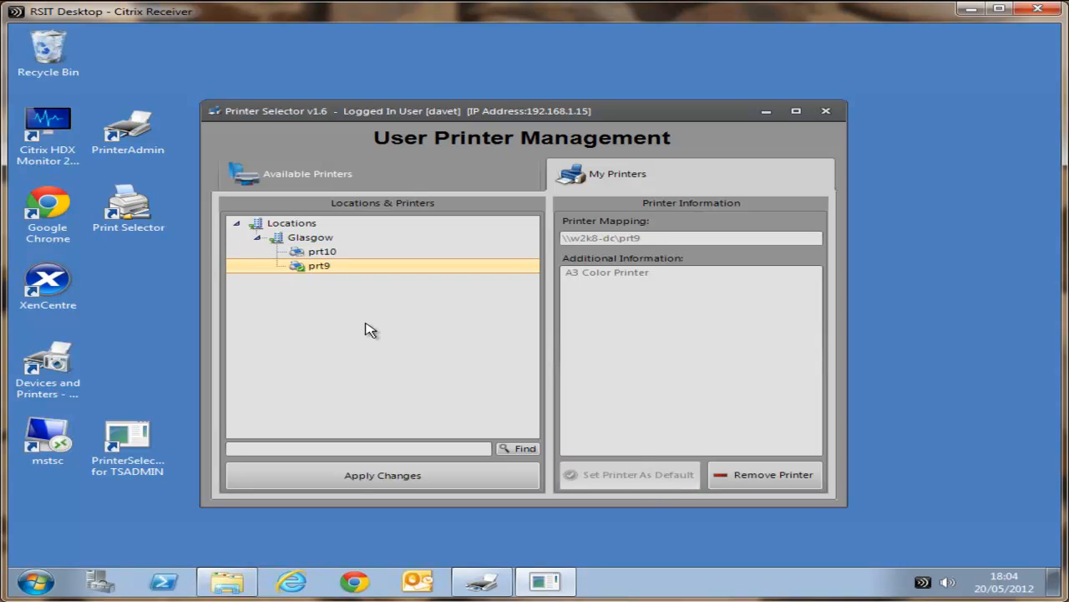
mouse_move(393, 441)
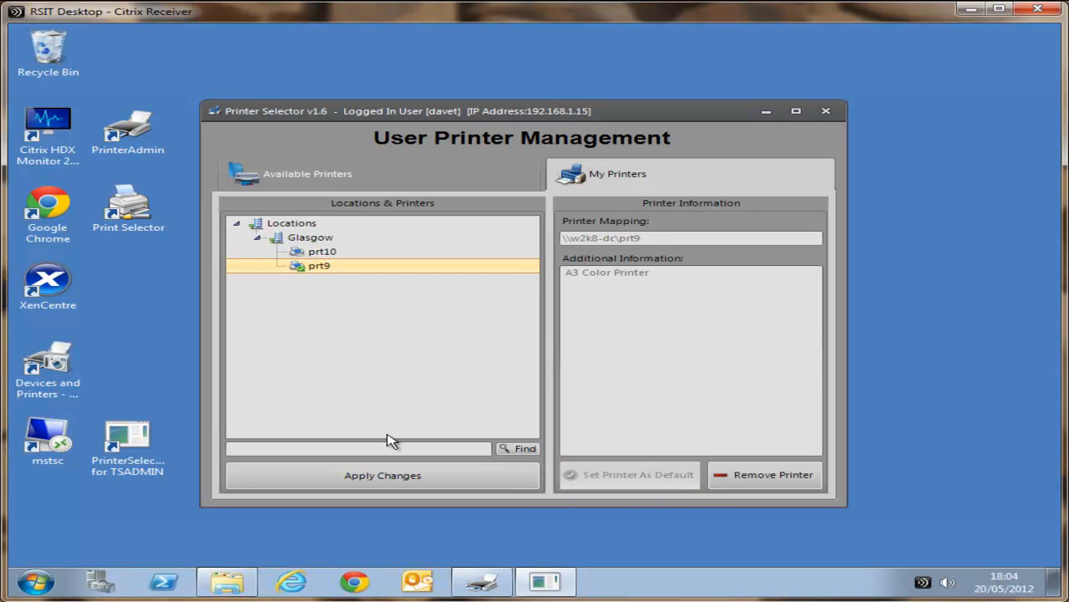
mouse_move(299, 276)
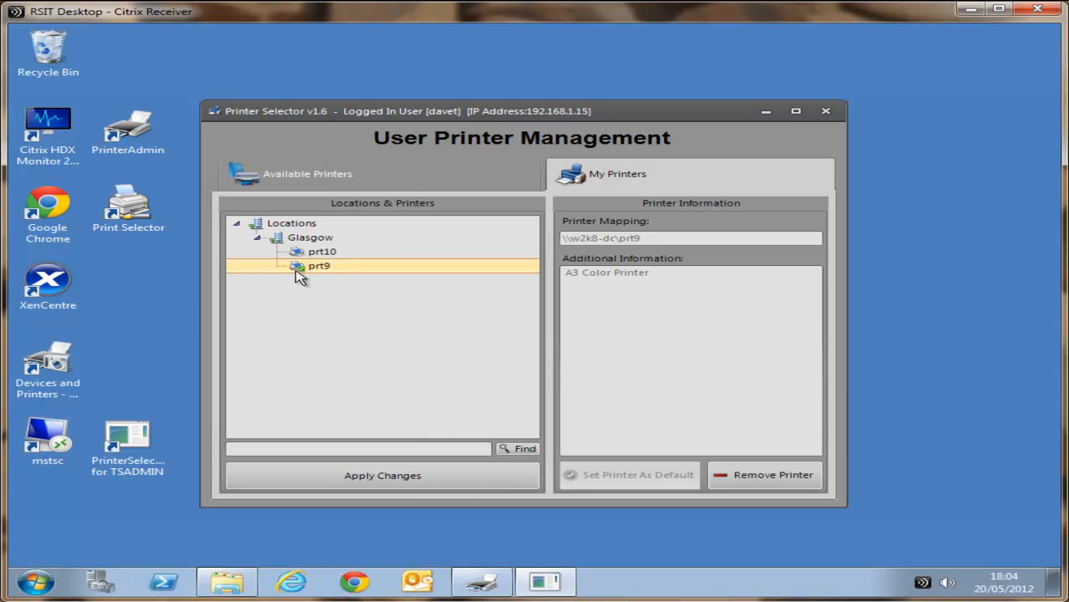
click(323, 250)
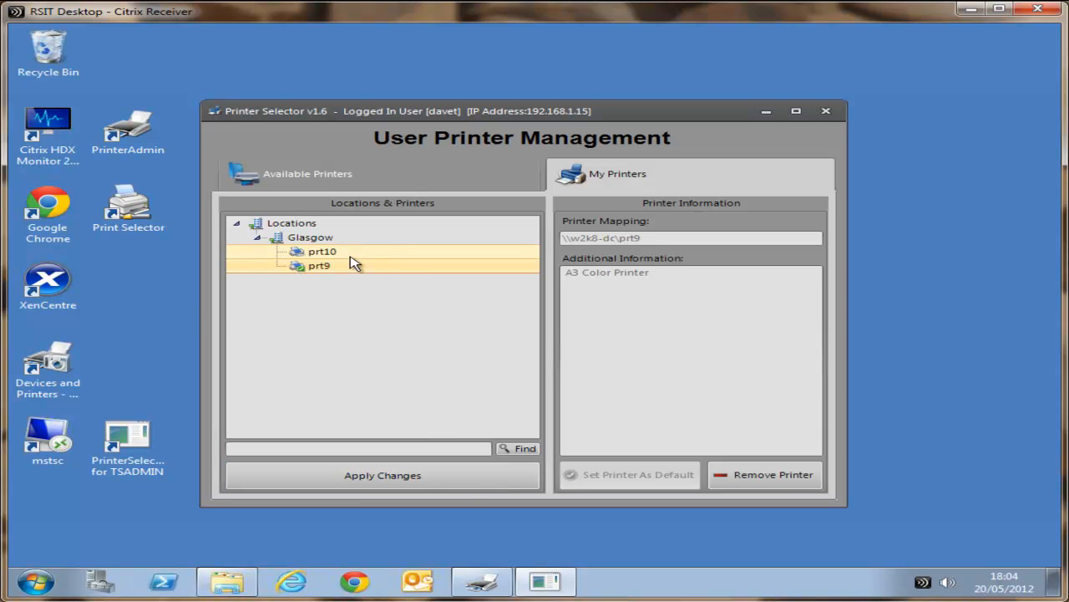
click(825, 110)
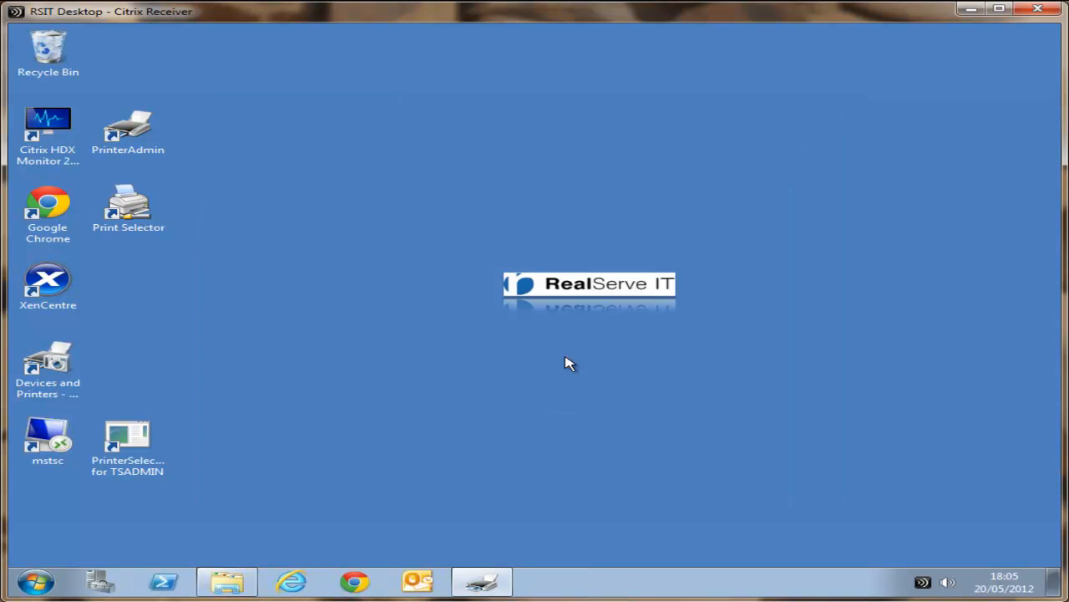
Restore the Printer Administration Console, review prt3 with tsadmin assigned, and close it
click(480, 581)
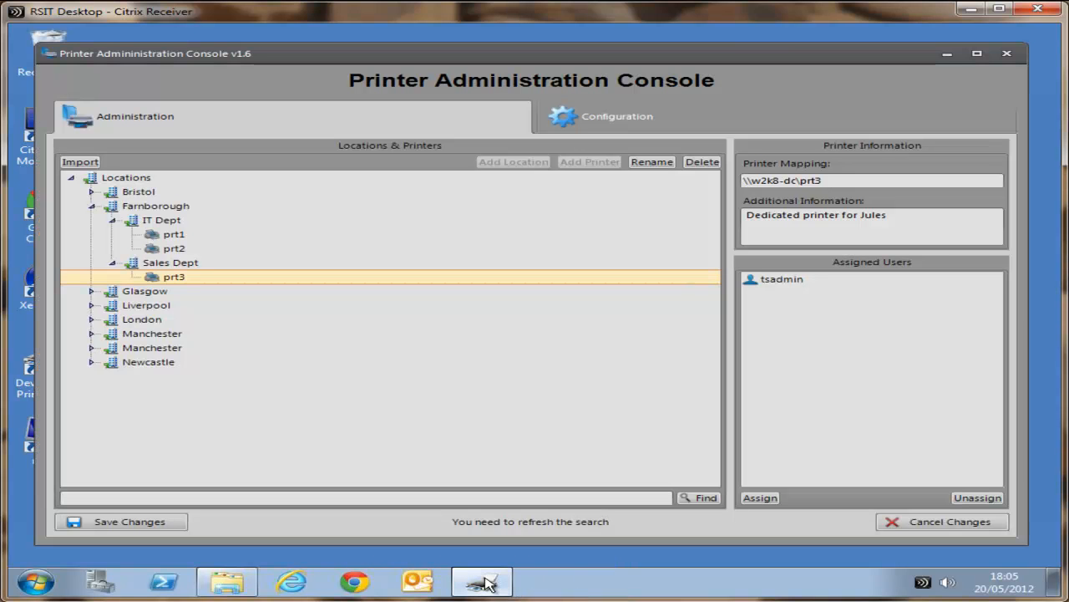
mouse_move(809, 67)
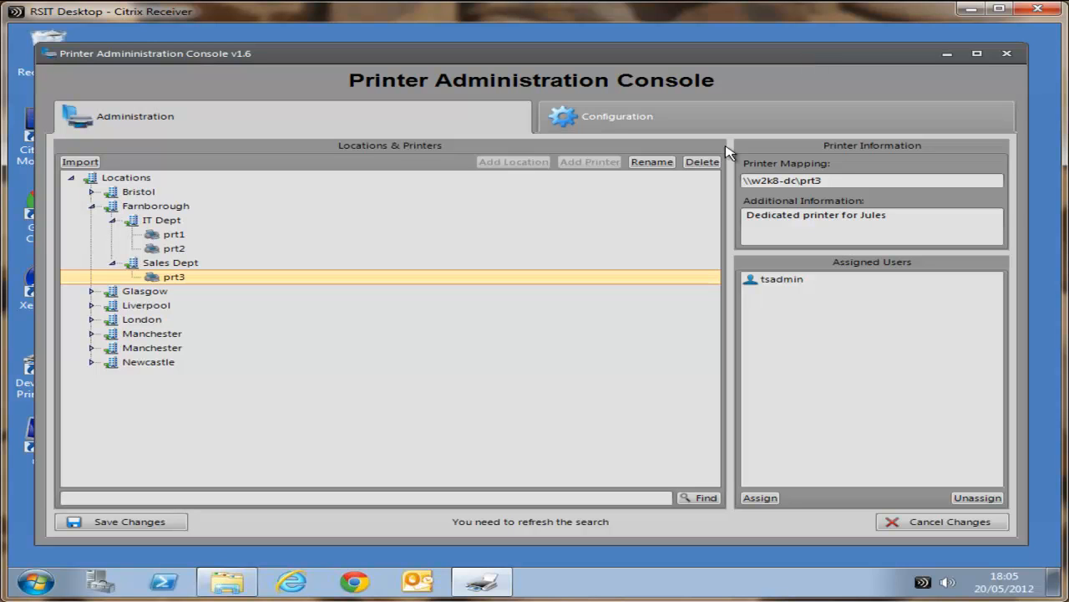
click(156, 206)
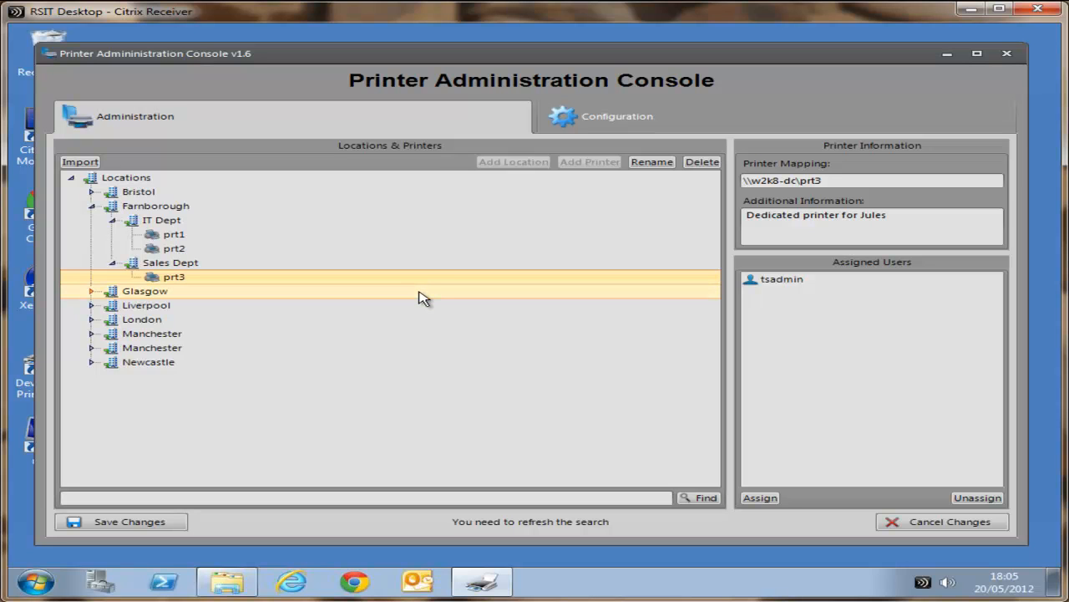
click(1007, 53)
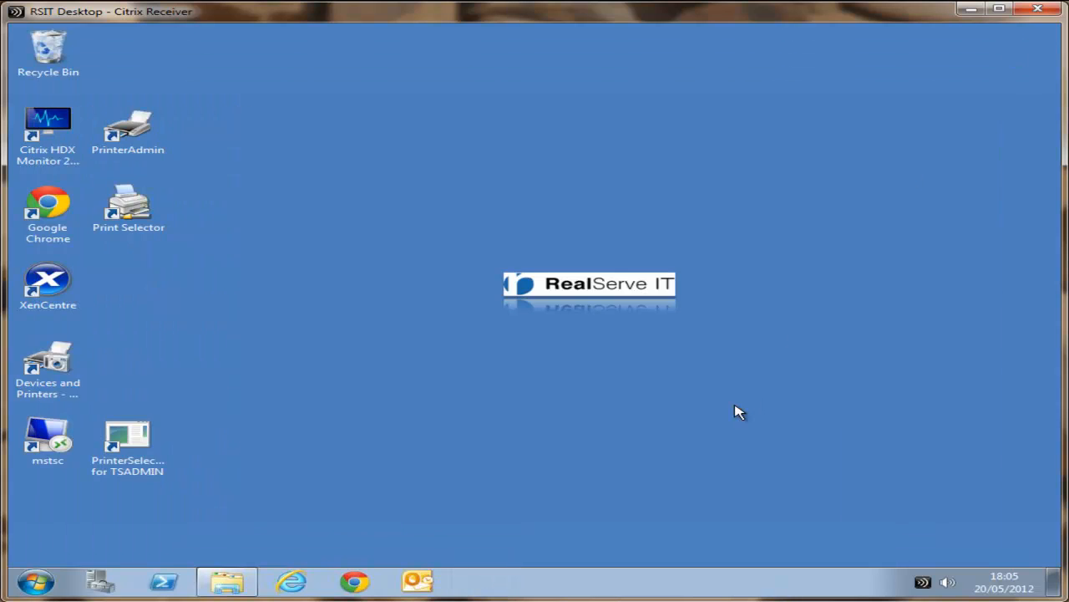